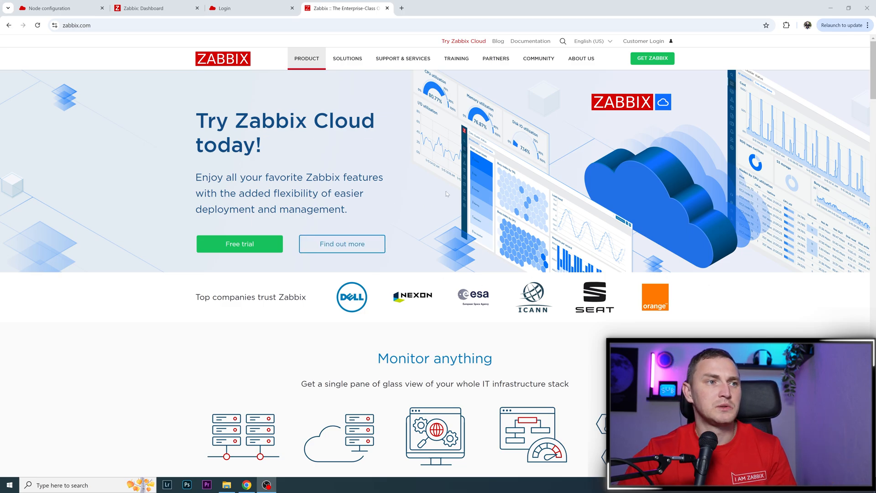
- Scroll through the Zabbix Cloud product page covering the 5-day free trial, regions and tiers
{"action": "scroll", "scroll_direction": "down", "scroll_amount": 3}
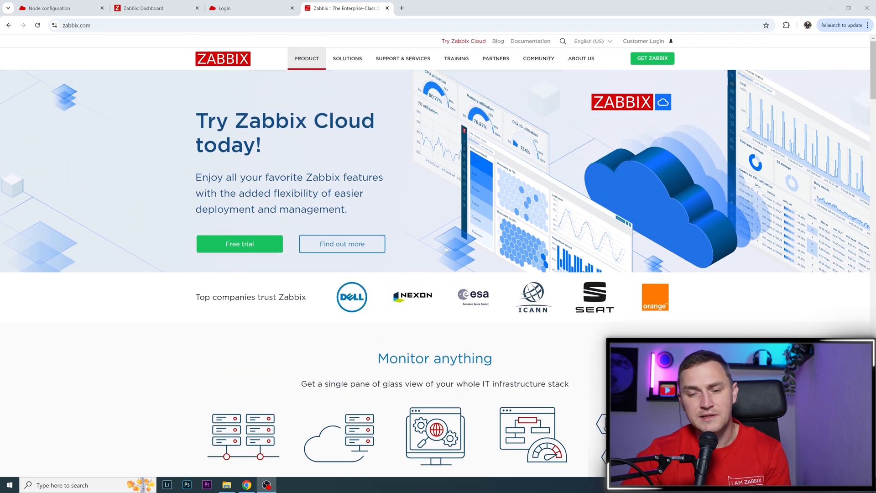
{"action": "scroll", "scroll_direction": "down", "scroll_amount": 3}
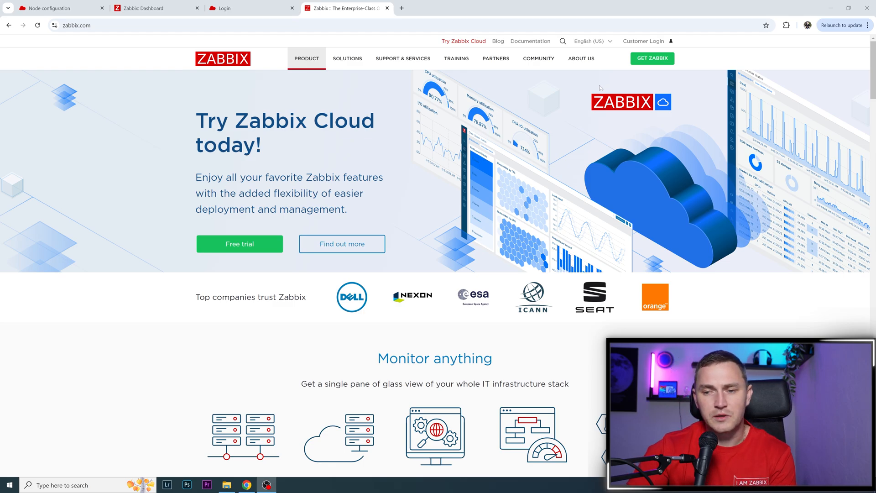
{"action": "mouse_move", "coordinate": [650, 89]}
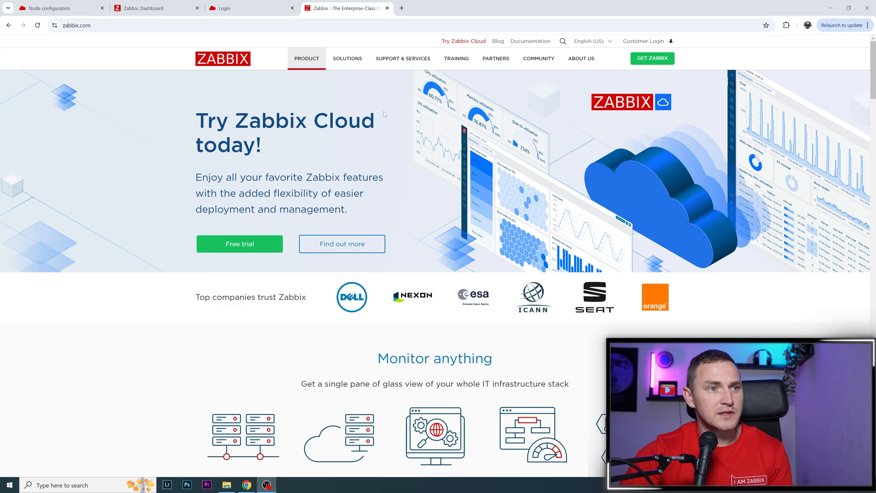
{"action": "scroll", "scroll_direction": "down", "scroll_amount": 3}
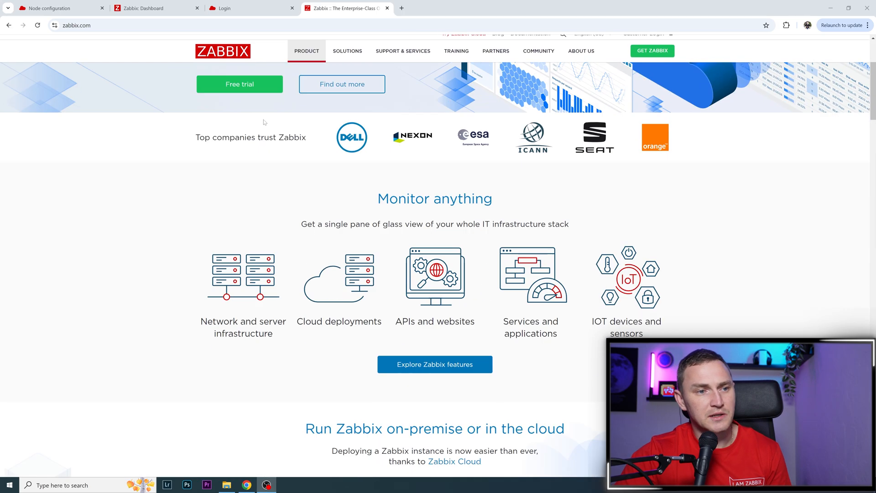
{"action": "scroll", "scroll_direction": "down", "scroll_amount": 3}
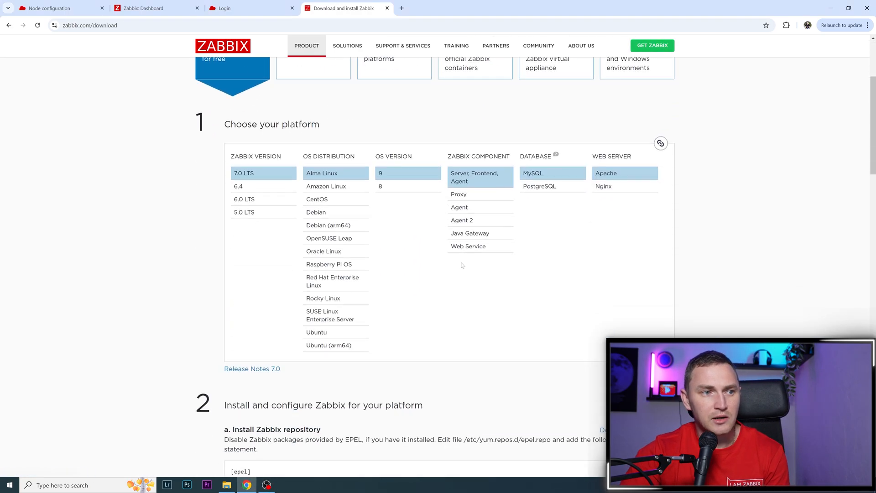
{"action": "mouse_move", "coordinate": [437, 244]}
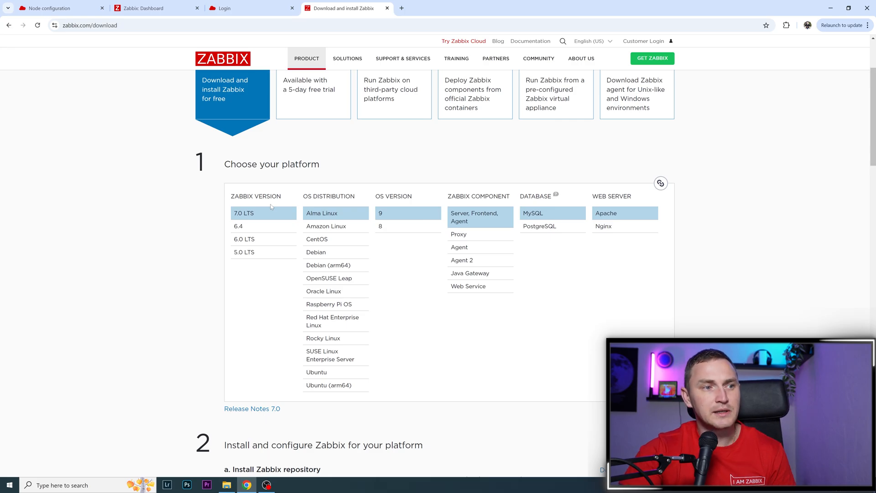
{"action": "mouse_move", "coordinate": [311, 200]}
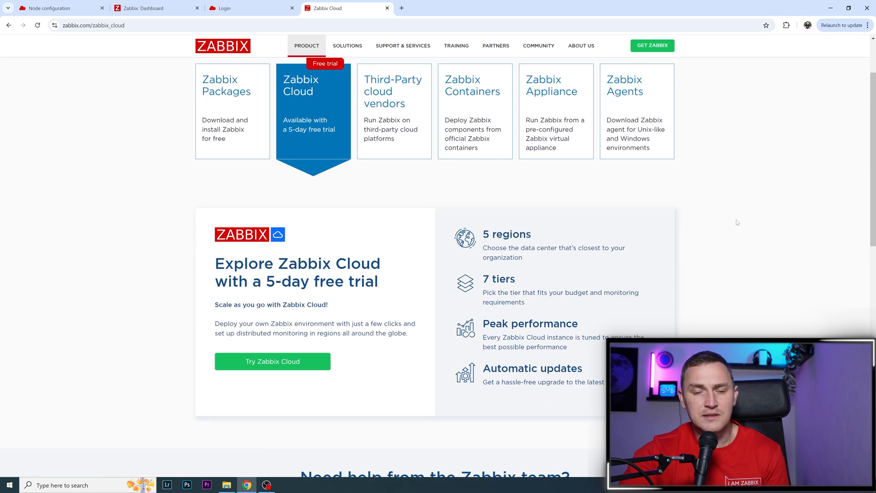
{"action": "mouse_move", "coordinate": [634, 206]}
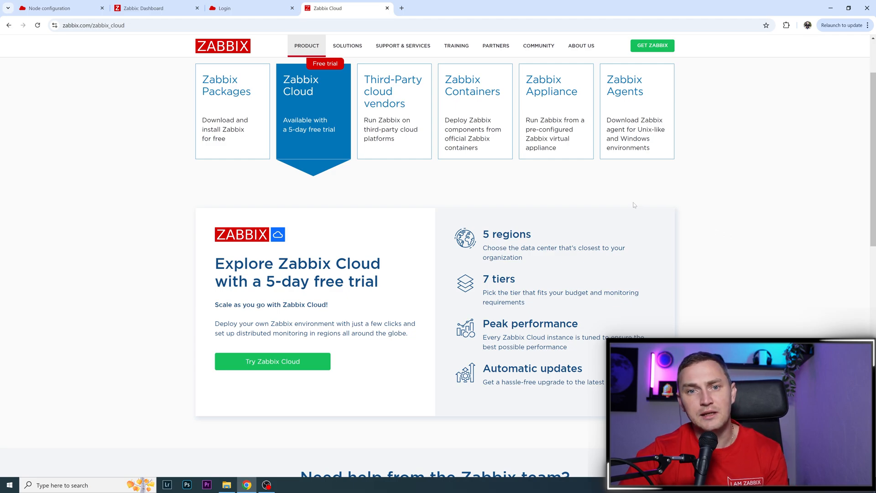
{"action": "scroll", "scroll_direction": "down", "scroll_amount": 3}
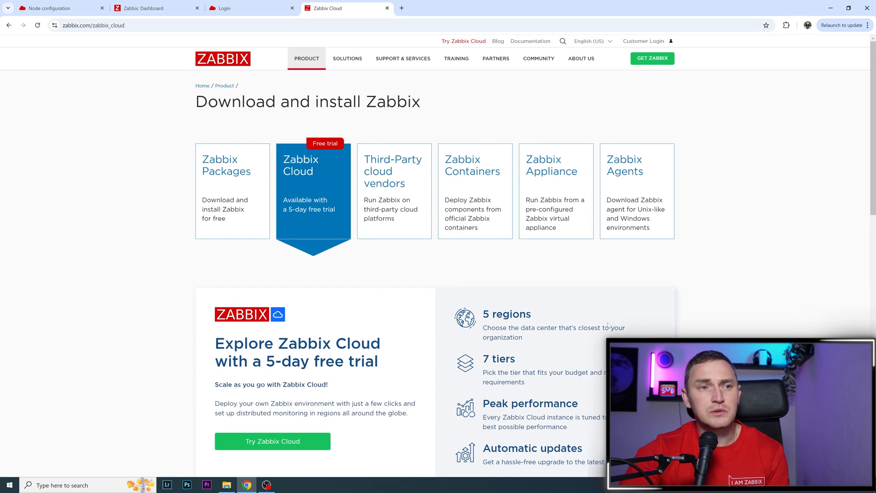
{"action": "mouse_move", "coordinate": [335, 387]}
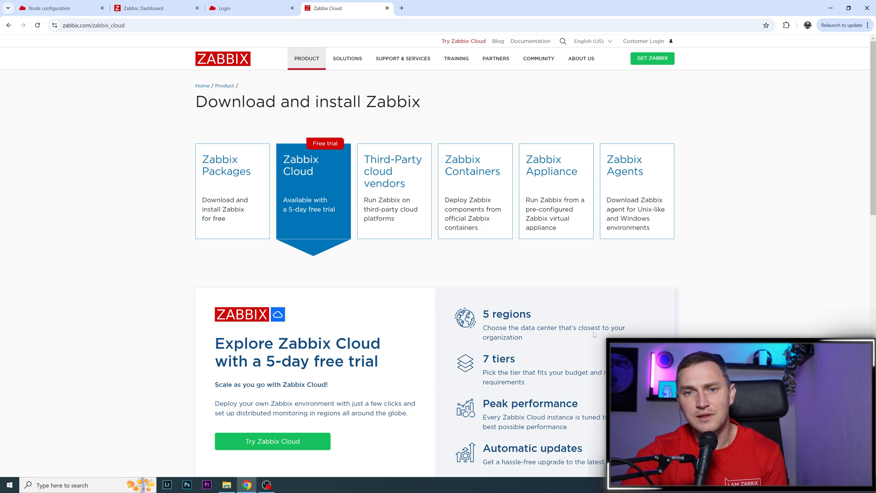
{"action": "mouse_move", "coordinate": [567, 367]}
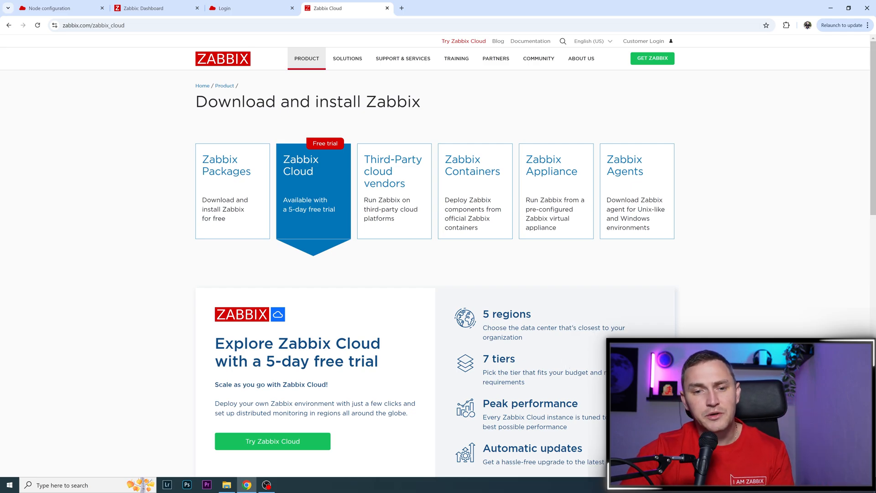
{"action": "mouse_move", "coordinate": [554, 342]}
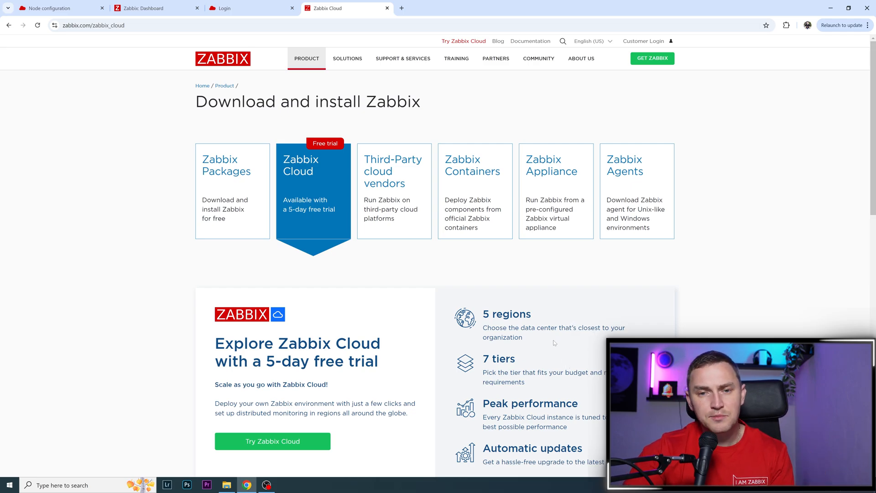
{"action": "mouse_move", "coordinate": [586, 313]}
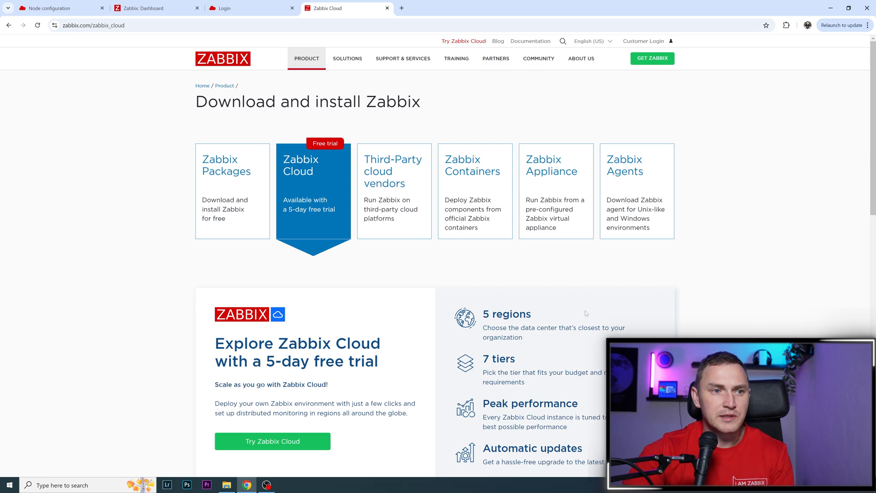
{"action": "mouse_move", "coordinate": [591, 357]}
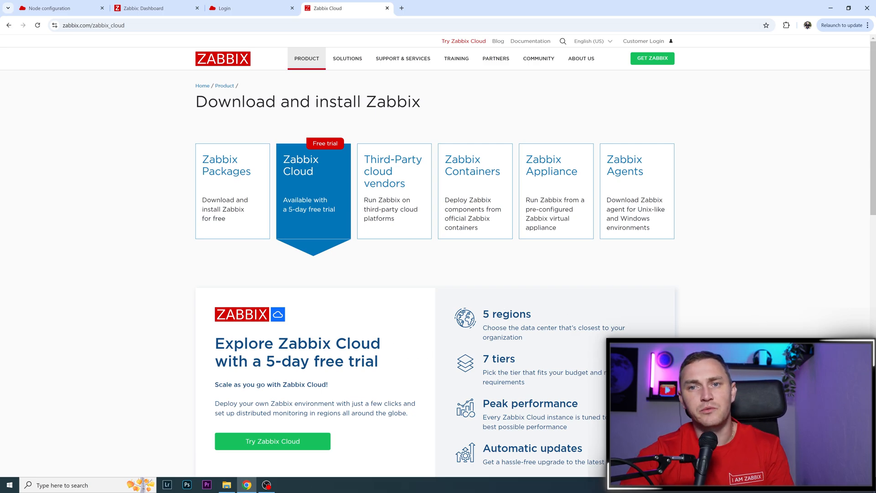
{"action": "scroll", "scroll_direction": "down", "scroll_amount": 3}
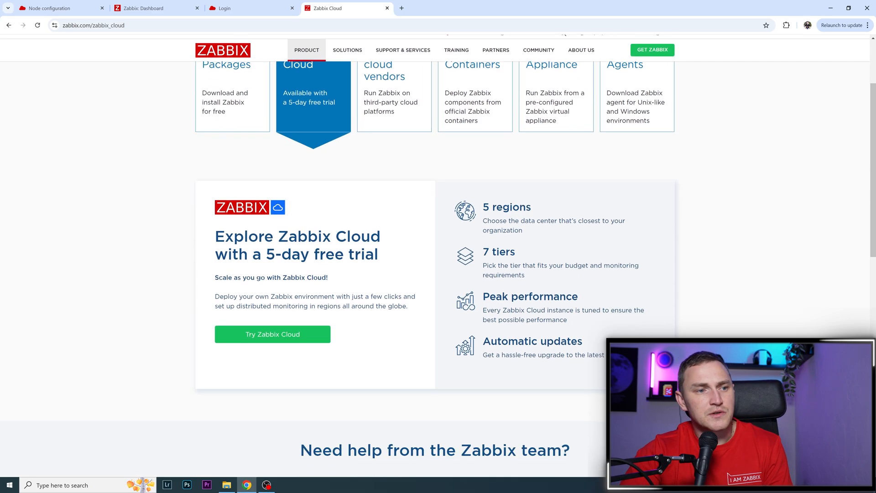
{"action": "scroll", "scroll_direction": "down", "scroll_amount": 3}
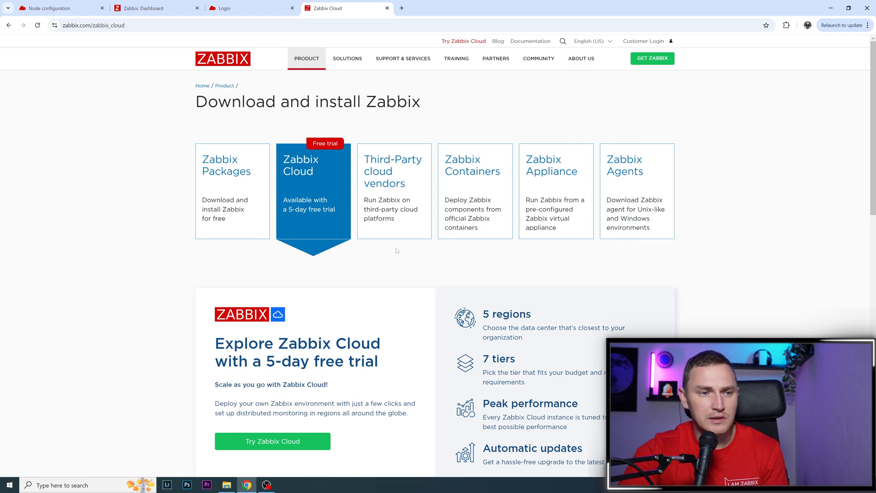
{"action": "scroll", "scroll_direction": "down", "scroll_amount": 3}
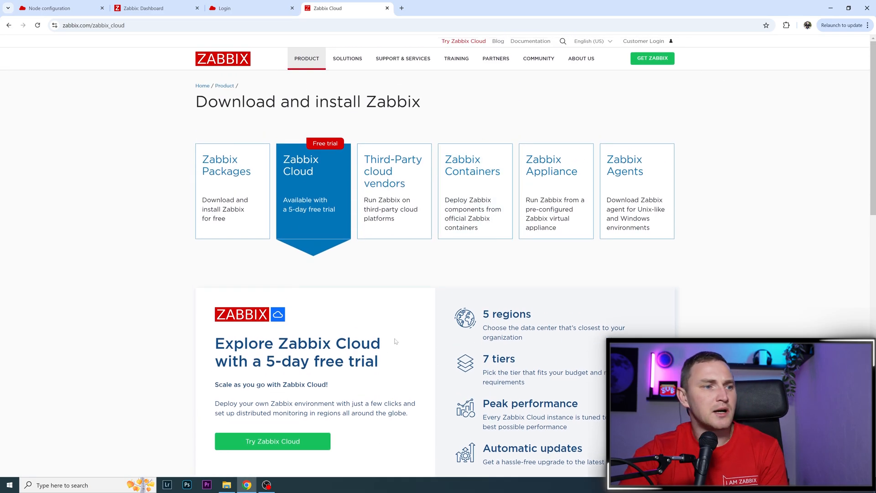
{"action": "scroll", "scroll_direction": "down", "scroll_amount": 3}
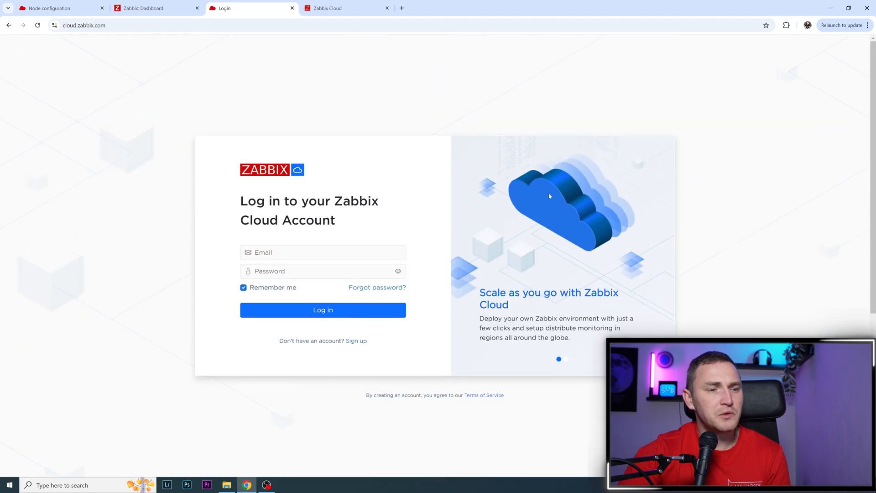
{"action": "mouse_move", "coordinate": [539, 203]}
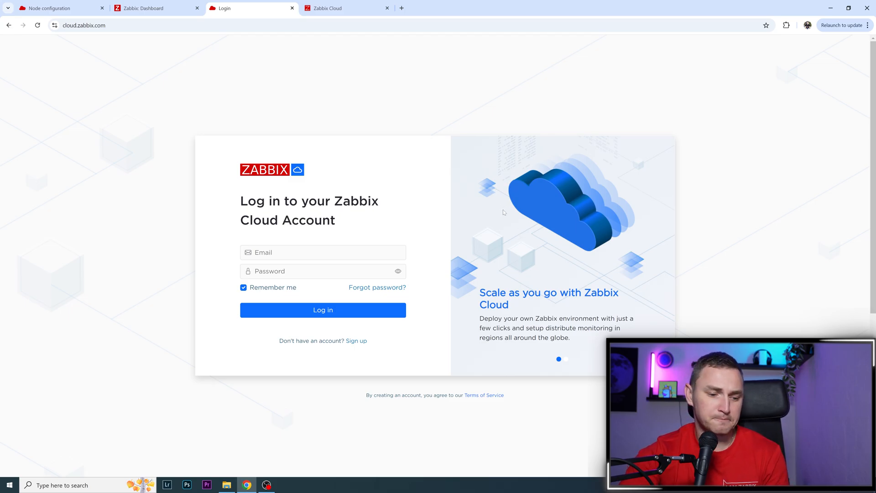
- Scroll down the cloud.zabbix.com login page toward the sign-up option
{"action": "scroll", "scroll_direction": "down", "scroll_amount": 3}
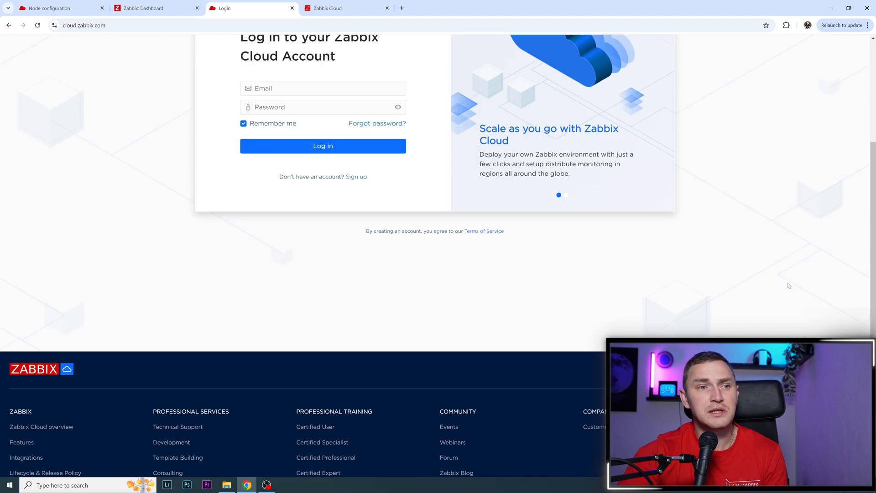
{"action": "scroll", "scroll_direction": "down", "scroll_amount": 3}
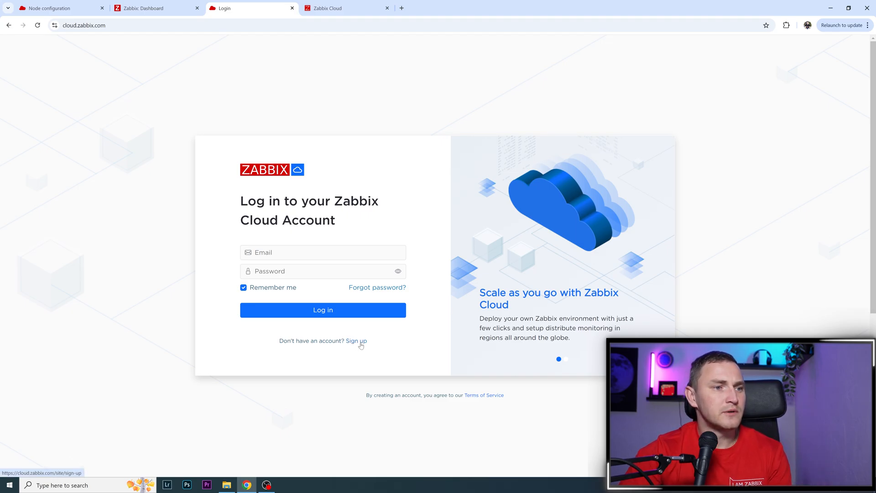
{"action": "left_click_drag", "start_coordinate": [302, 341], "coordinate": [344, 340]}
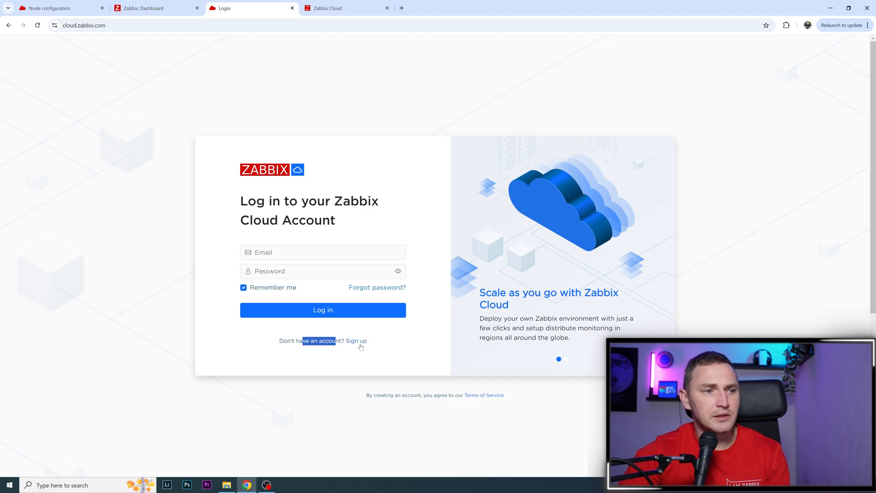
- Open the Sign up form for a new Zabbix Cloud account from the login page
{"action": "left_click", "coordinate": [356, 340]}
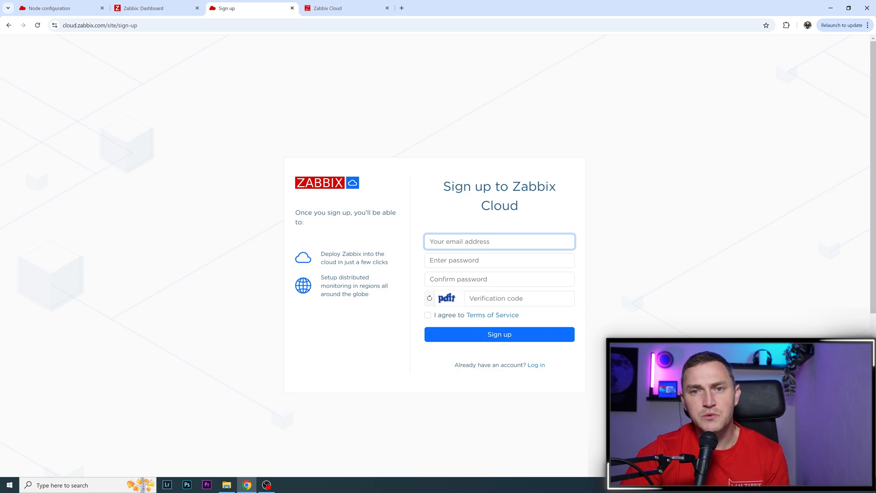
{"action": "mouse_move", "coordinate": [560, 272]}
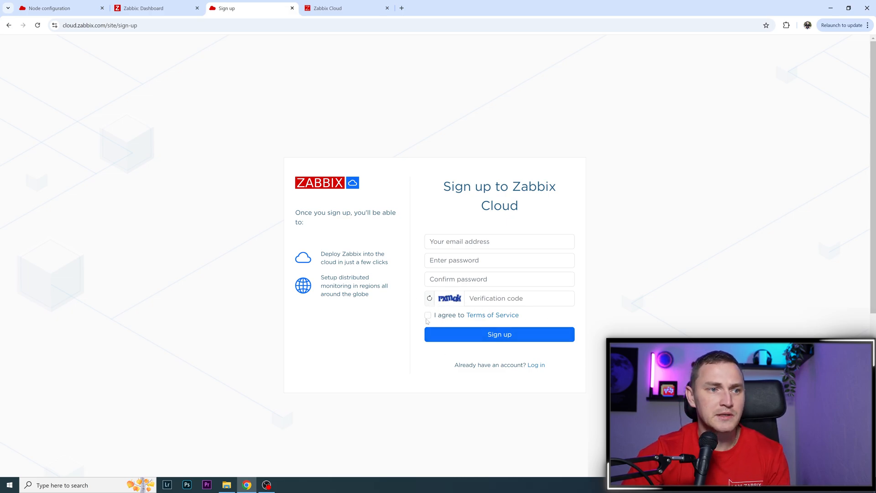
{"action": "left_click", "coordinate": [429, 315]}
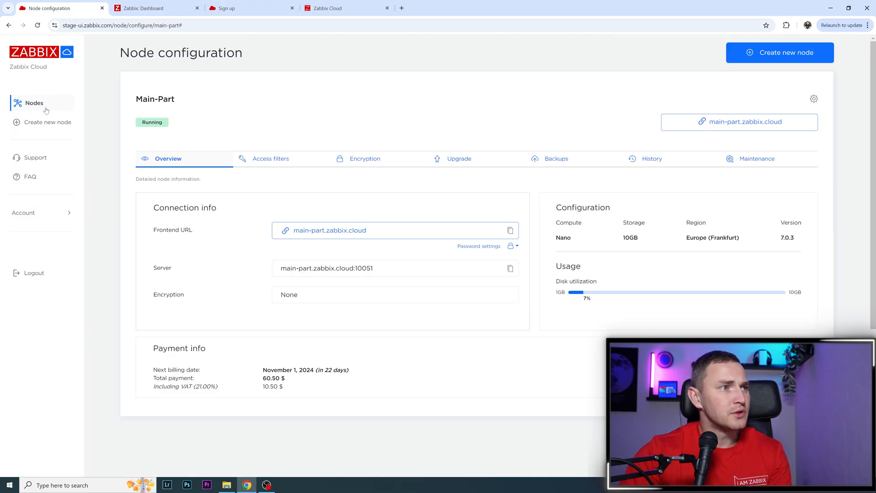
- Show the Nodes list with Warm-Moon and Main-Part both running
{"action": "left_click", "coordinate": [34, 103]}
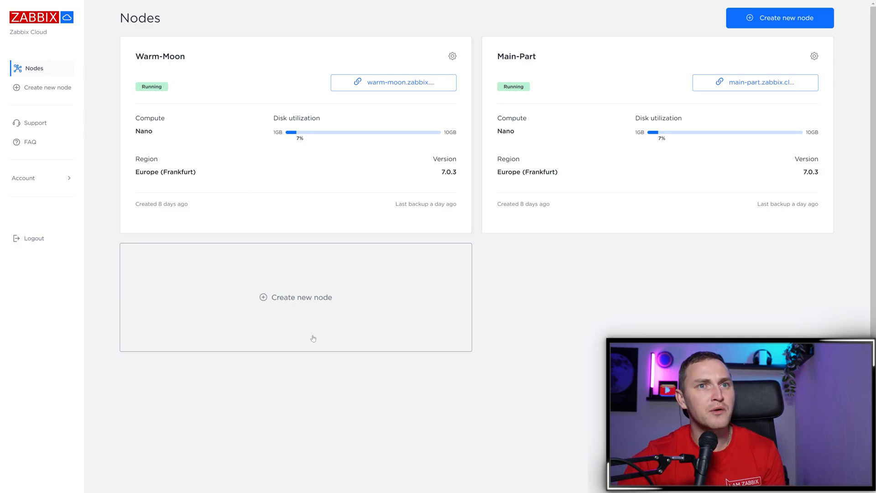
{"action": "mouse_move", "coordinate": [484, 399]}
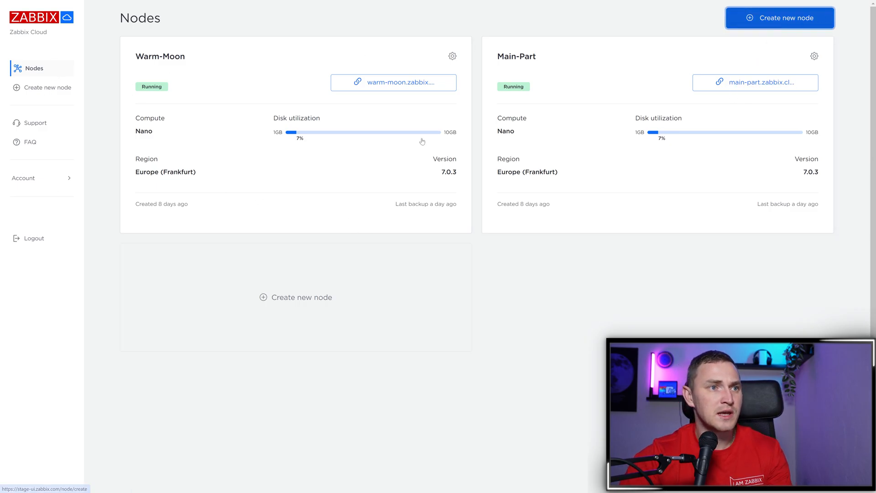
- Start a new node prefilled as next-ship, Frankfurt region, Nano compute, 10GB disk
{"action": "left_click", "coordinate": [779, 17]}
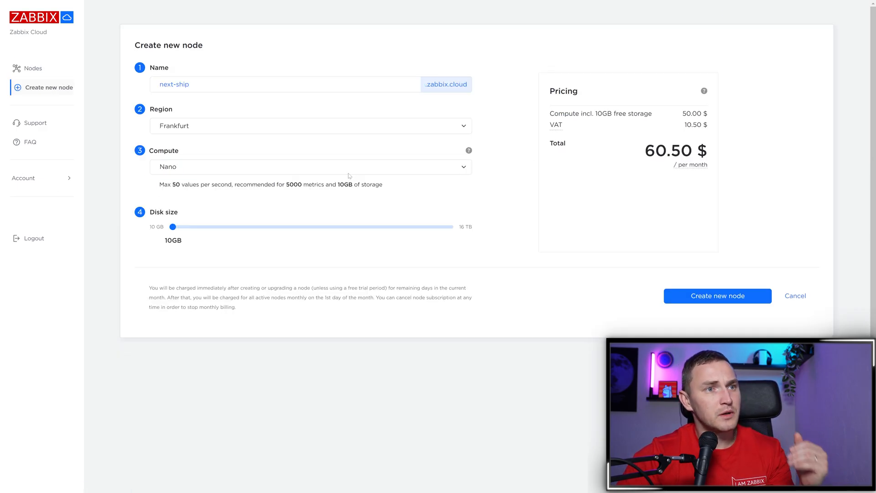
{"action": "mouse_move", "coordinate": [521, 301]}
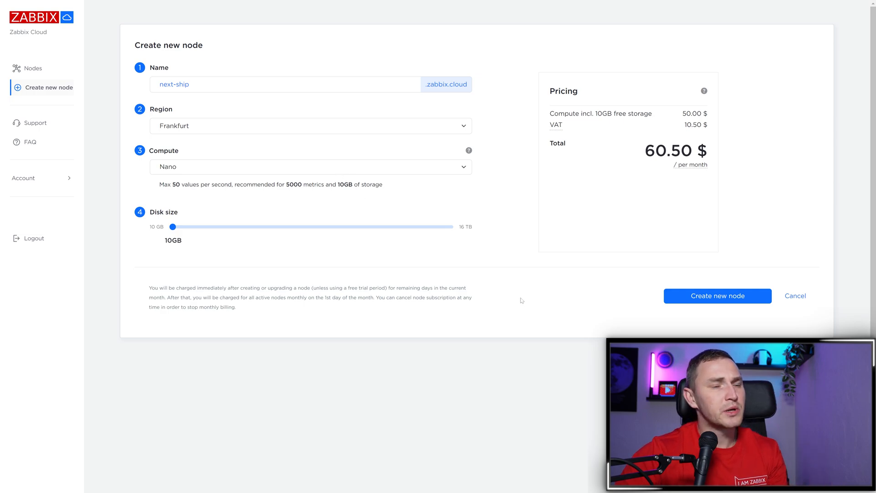
{"action": "mouse_move", "coordinate": [255, 272]}
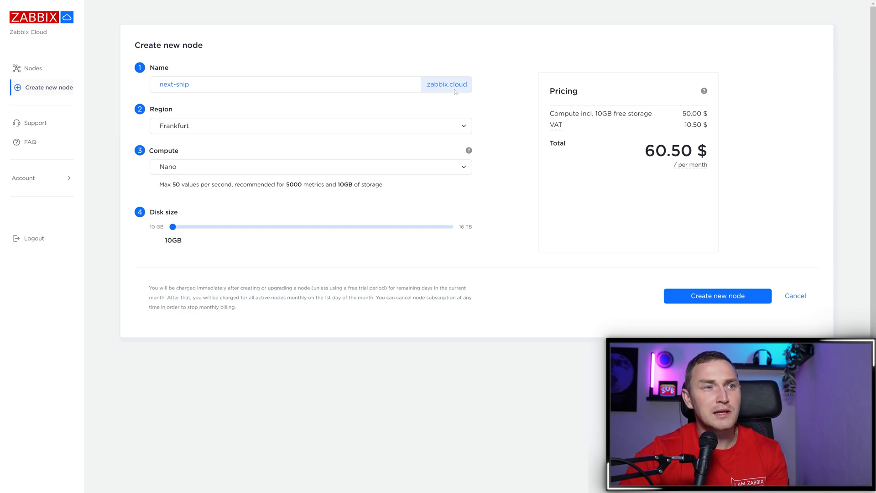
{"action": "mouse_move", "coordinate": [299, 125]}
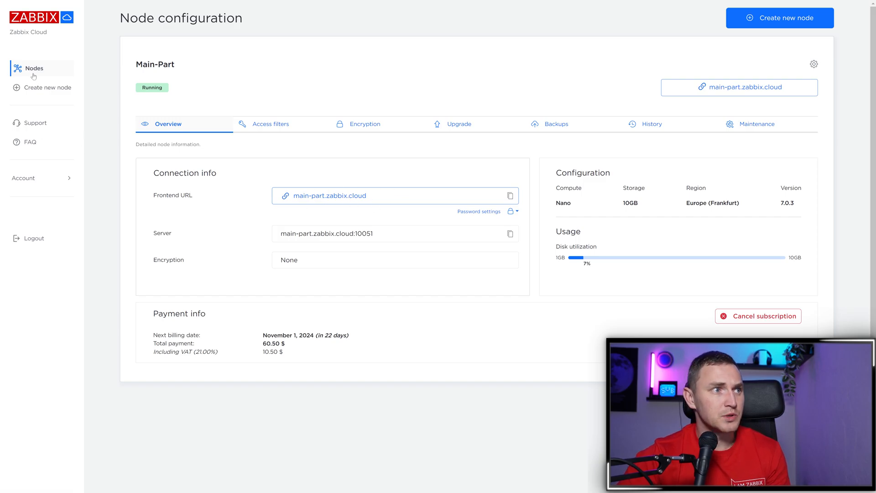
{"action": "left_click", "coordinate": [780, 18]}
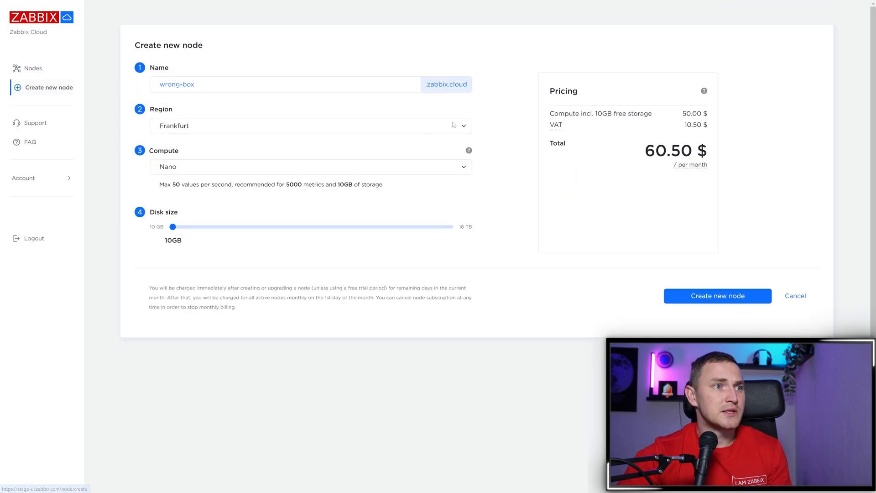
{"action": "mouse_move", "coordinate": [194, 98]}
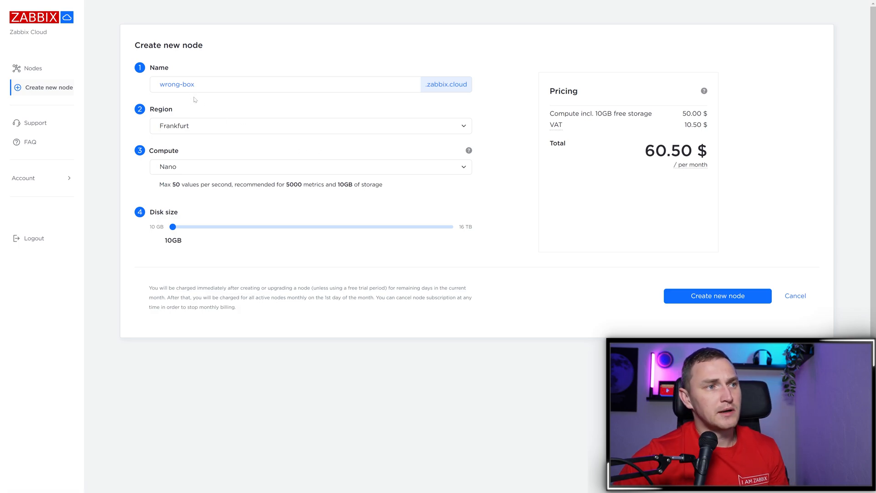
{"action": "mouse_move", "coordinate": [220, 130]}
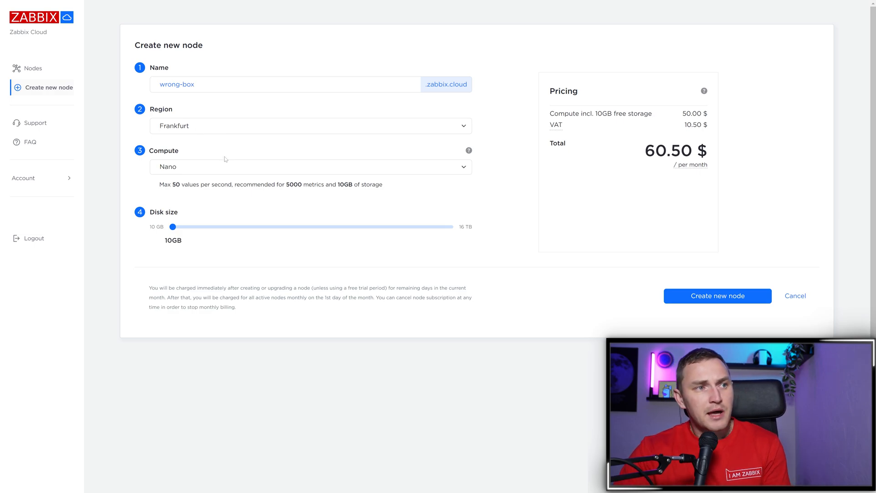
{"action": "mouse_move", "coordinate": [232, 171]}
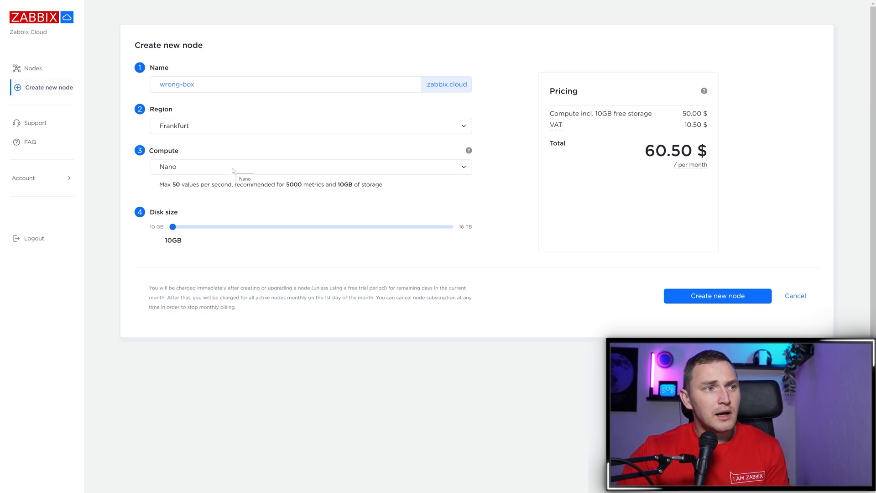
{"action": "left_click", "coordinate": [311, 166]}
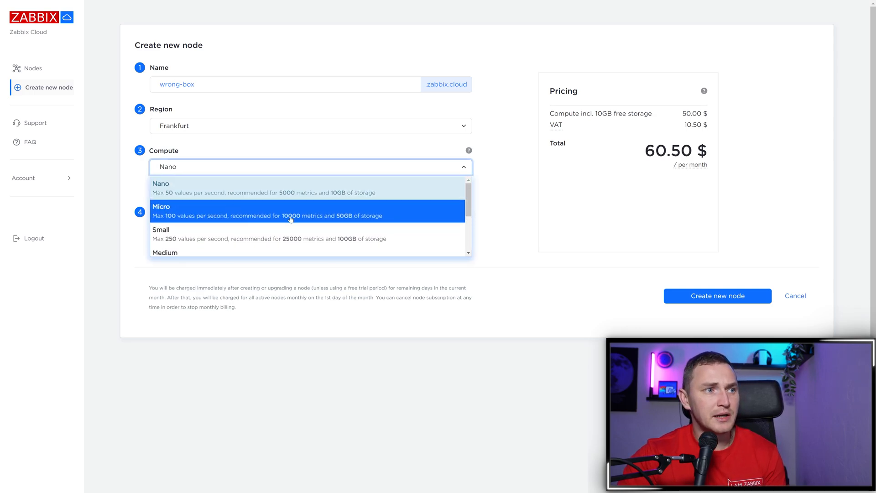
{"action": "scroll", "scroll_direction": "down", "scroll_amount": 3}
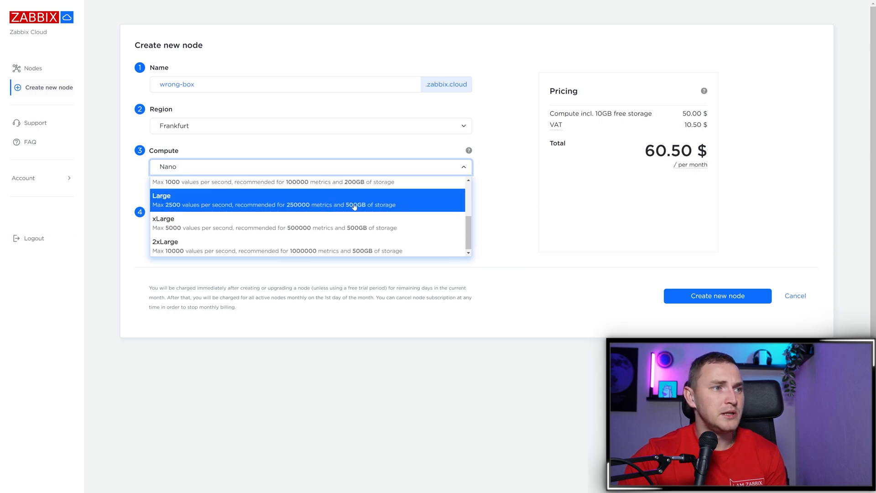
{"action": "mouse_move", "coordinate": [456, 249]}
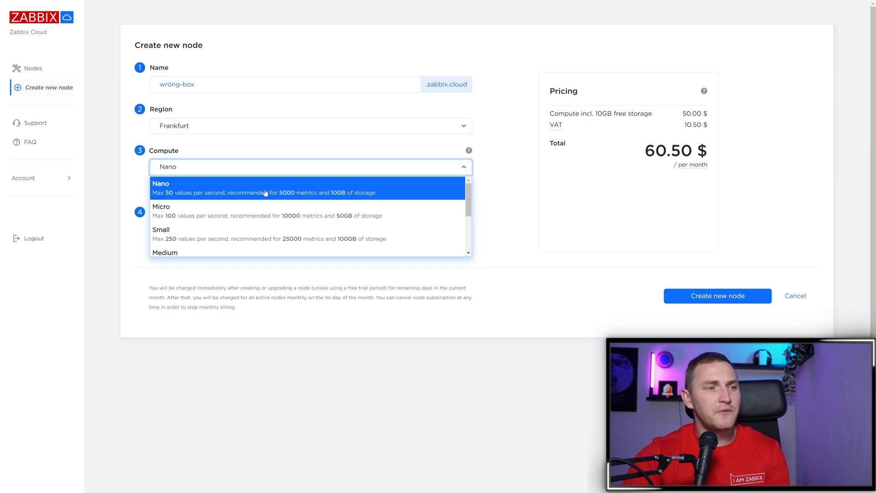
{"action": "left_click", "coordinate": [161, 187]}
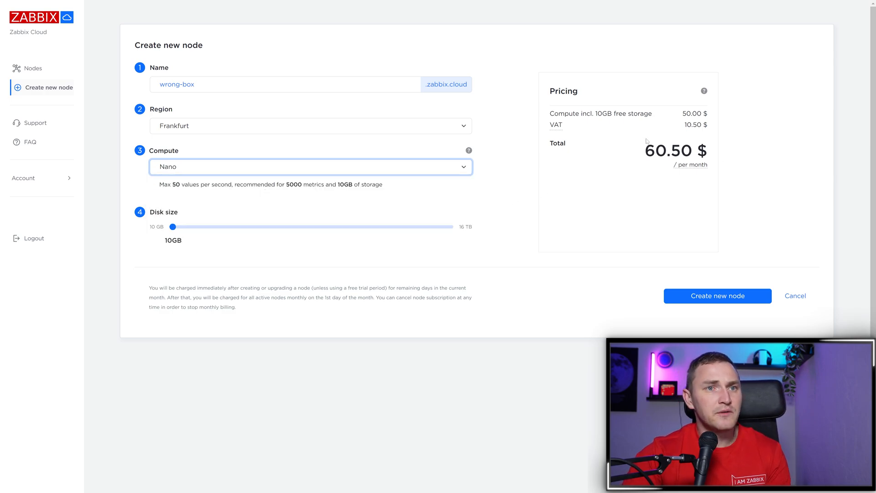
{"action": "left_click_drag", "start_coordinate": [552, 113], "coordinate": [643, 113]}
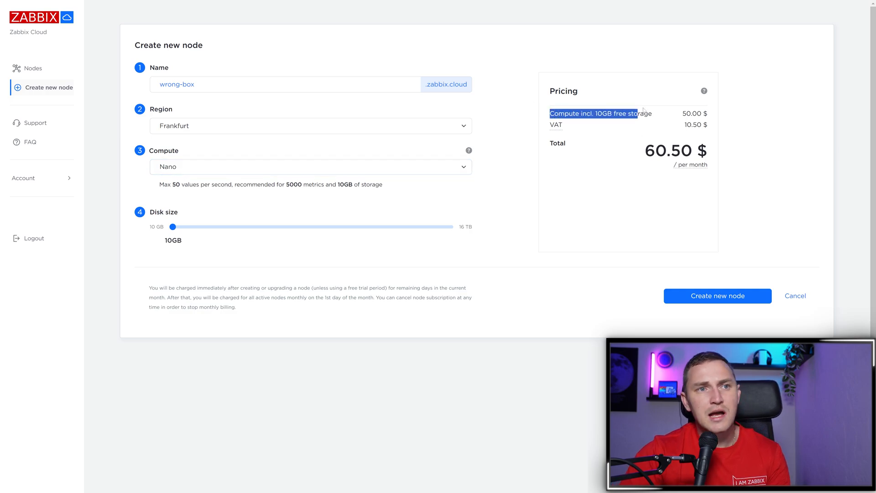
{"action": "left_click_drag", "start_coordinate": [548, 113], "coordinate": [650, 113]}
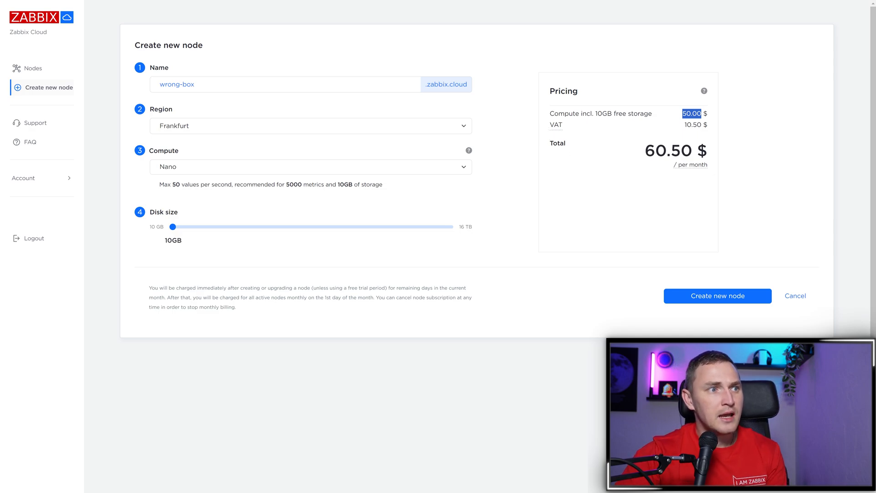
{"action": "mouse_move", "coordinate": [534, 135]}
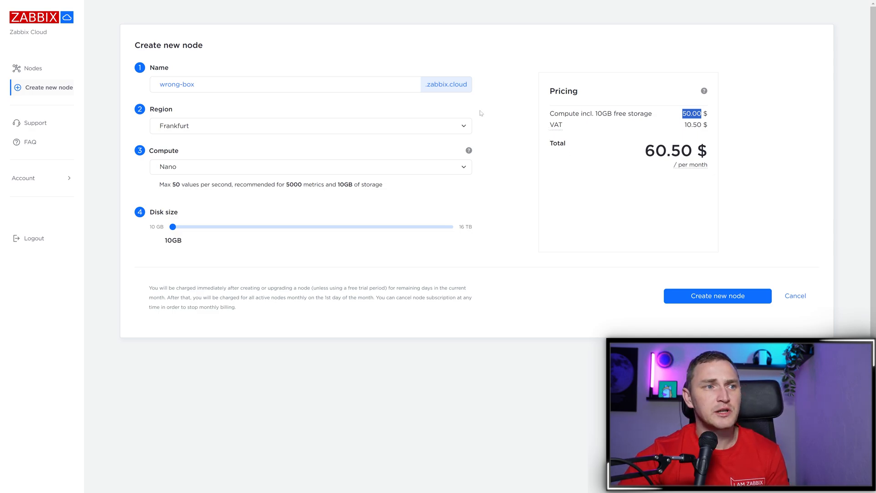
{"action": "mouse_move", "coordinate": [513, 148]}
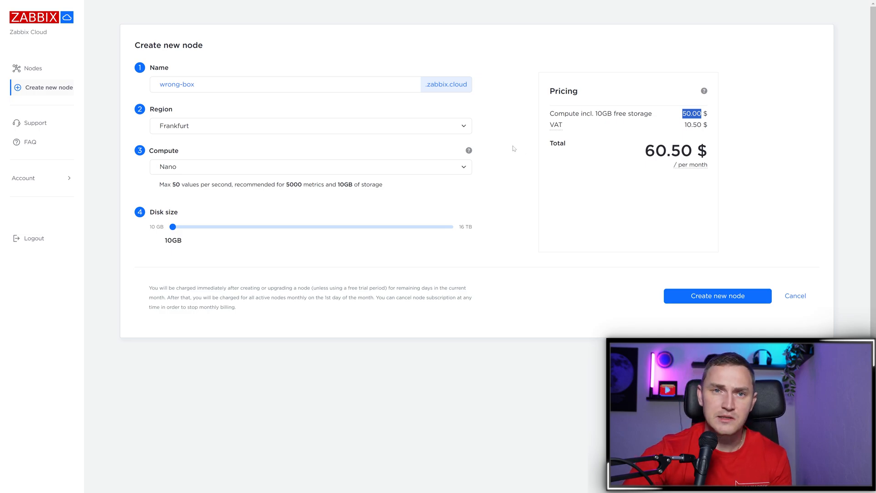
{"action": "mouse_move", "coordinate": [491, 232]}
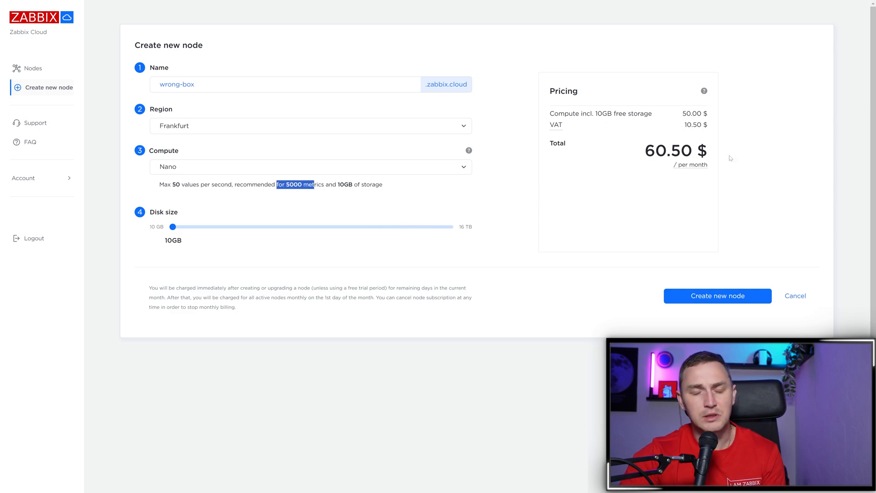
{"action": "mouse_move", "coordinate": [577, 186]}
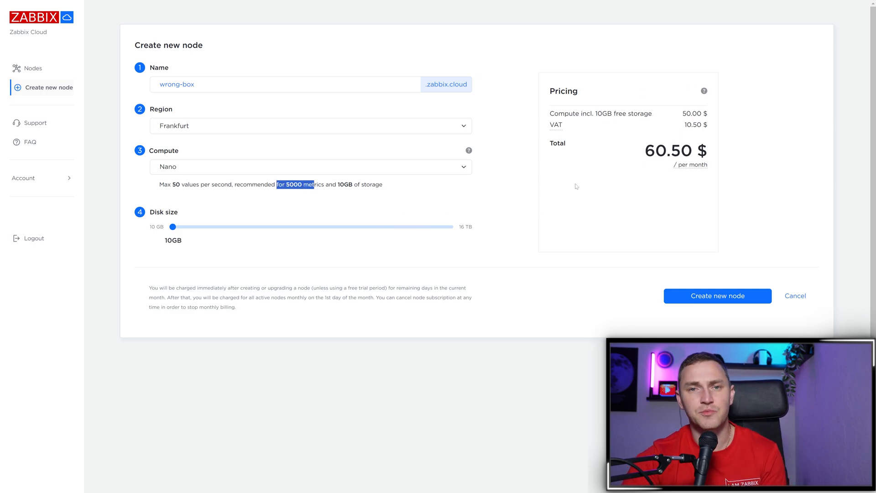
{"action": "mouse_move", "coordinate": [639, 150]}
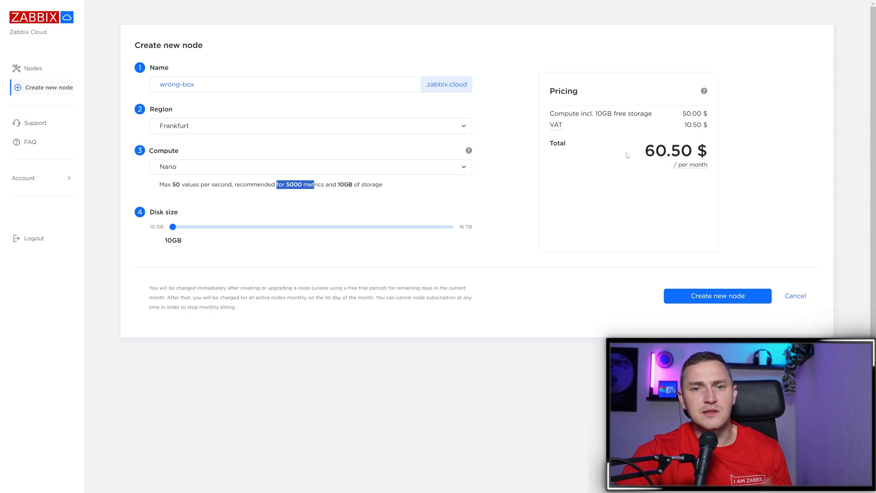
{"action": "mouse_move", "coordinate": [661, 121]}
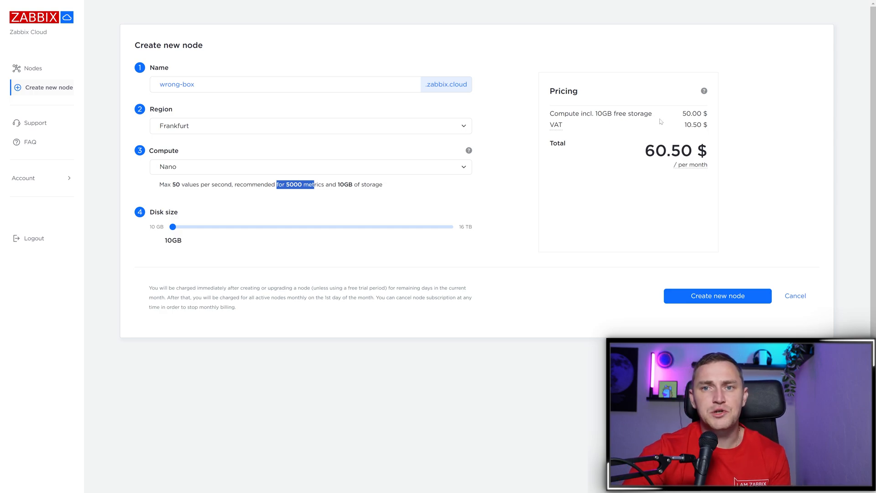
{"action": "mouse_move", "coordinate": [275, 205]}
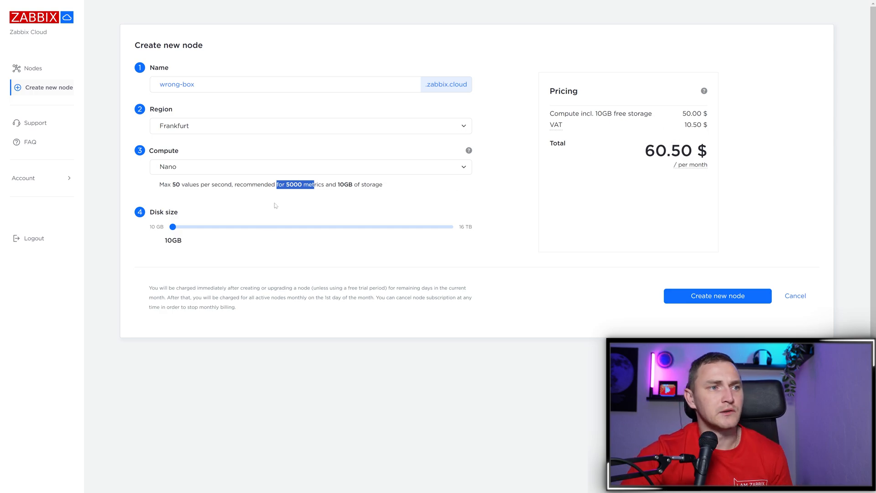
{"action": "mouse_move", "coordinate": [286, 197]}
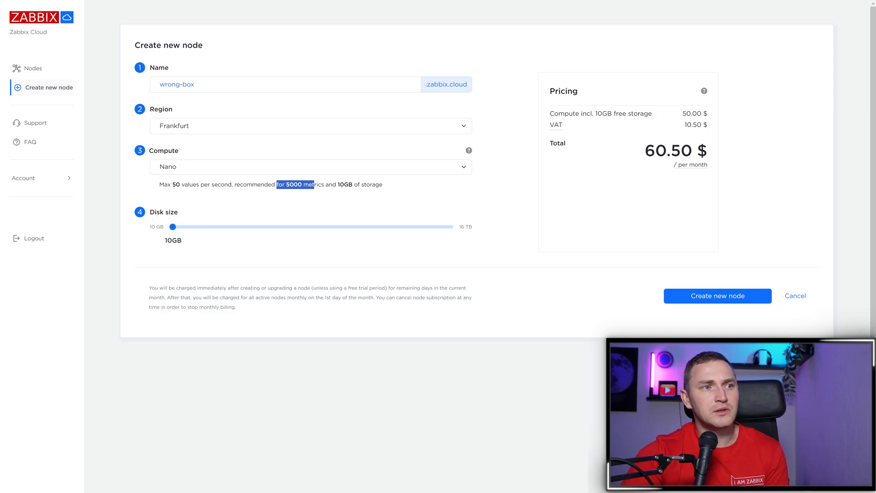
{"action": "mouse_move", "coordinate": [355, 208]}
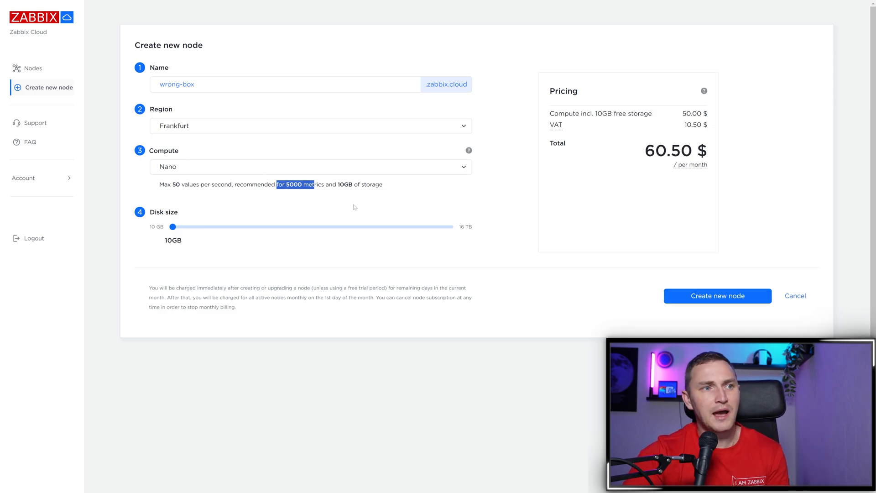
{"action": "mouse_move", "coordinate": [336, 211]}
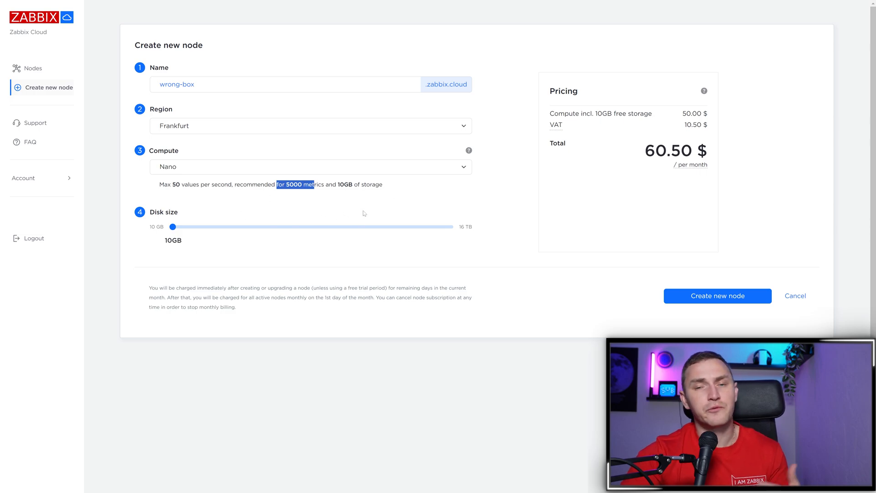
{"action": "mouse_move", "coordinate": [276, 180]}
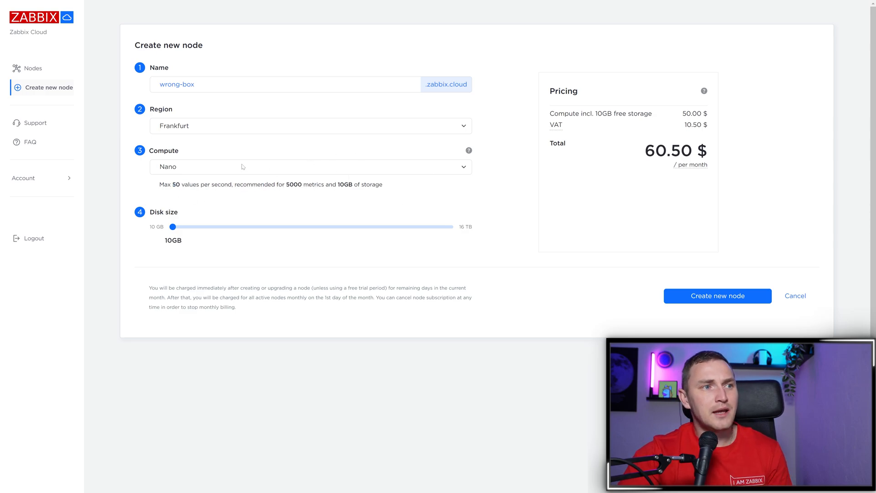
- Try 2xLarge, xLarge and Large compute, then settle on Small with 100GB disk at 335.17 $ monthly
{"action": "left_click", "coordinate": [310, 166]}
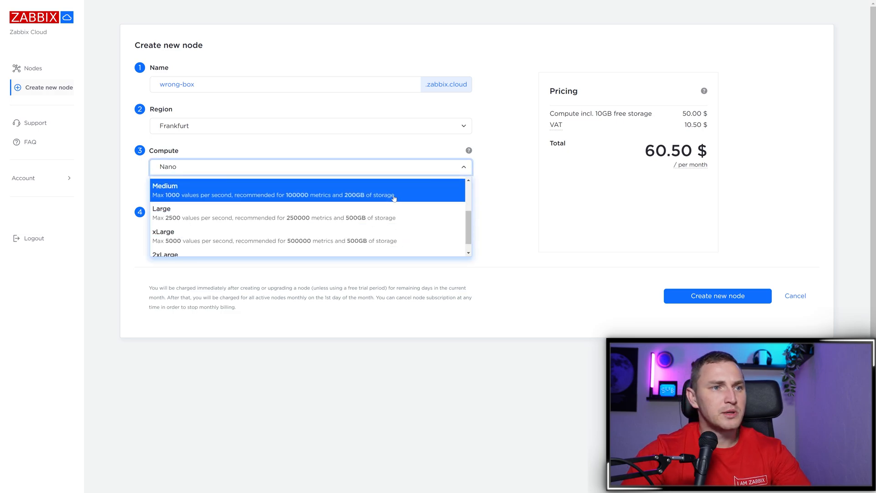
{"action": "left_click", "coordinate": [165, 254]}
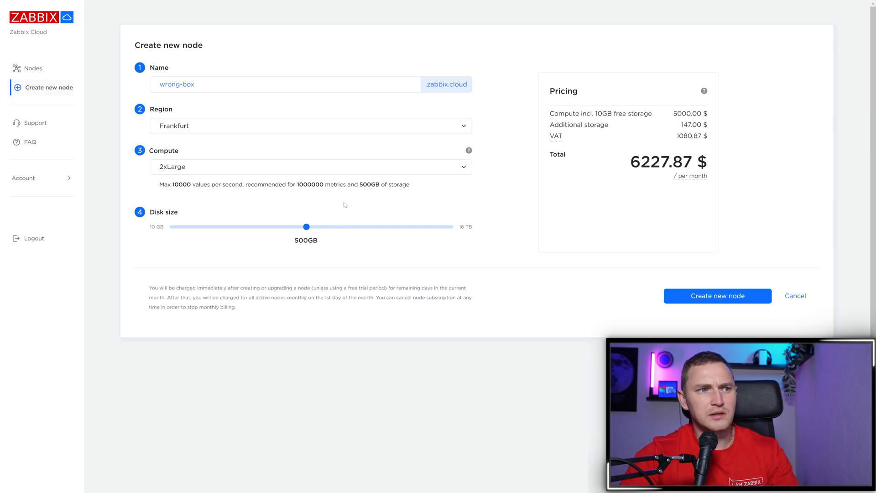
{"action": "mouse_move", "coordinate": [409, 191]}
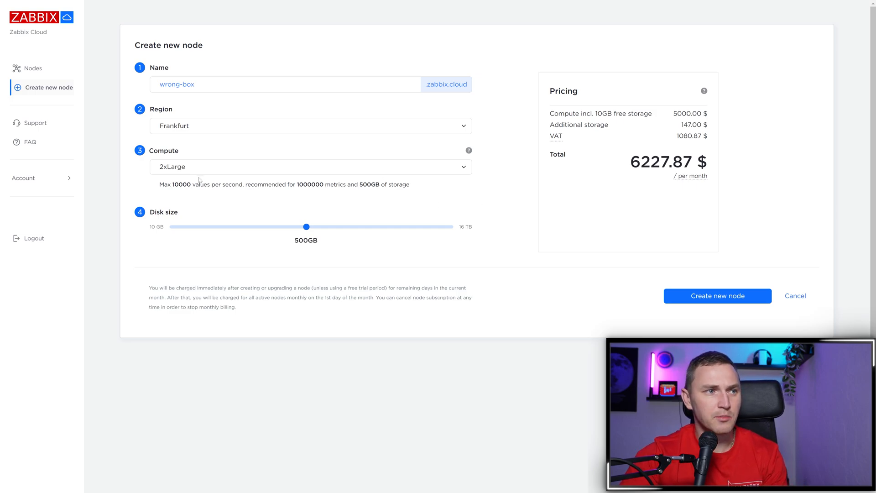
{"action": "left_click", "coordinate": [310, 166]}
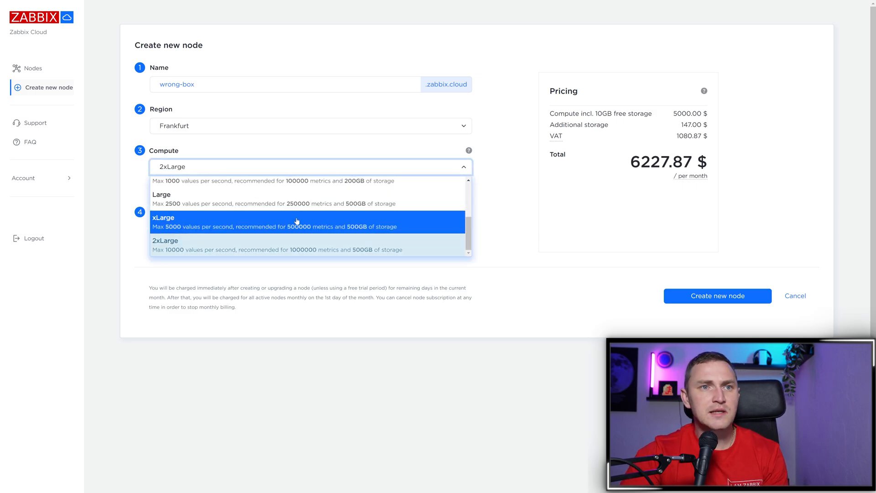
{"action": "mouse_move", "coordinate": [282, 245]}
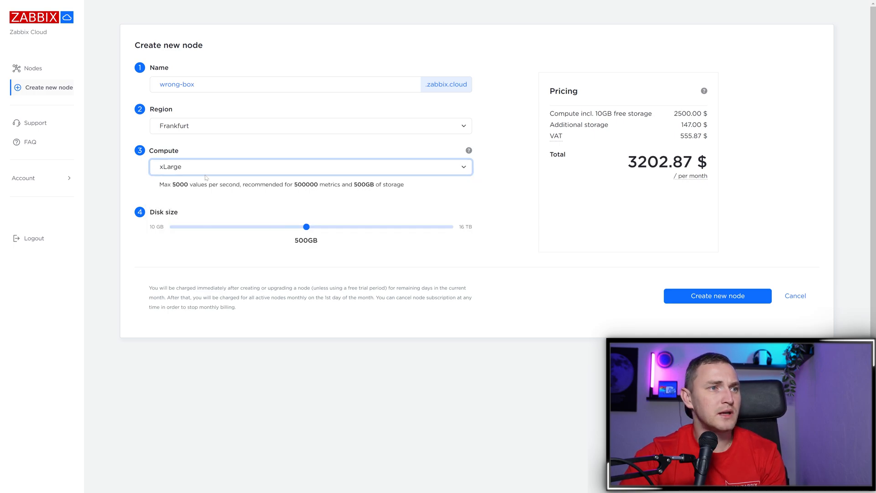
{"action": "left_click", "coordinate": [310, 166]}
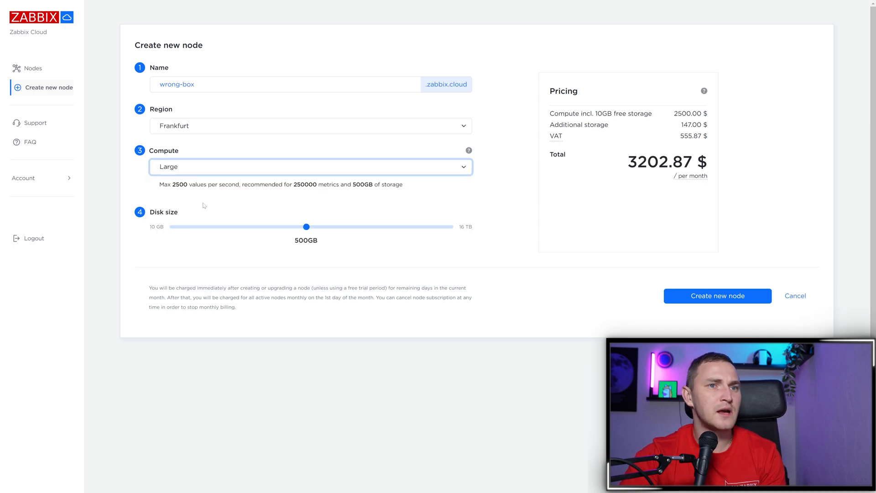
{"action": "left_click", "coordinate": [310, 166]}
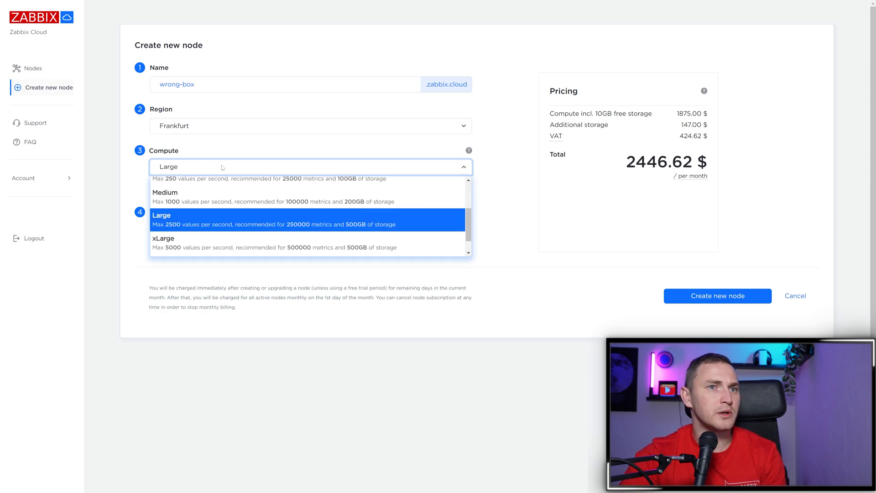
{"action": "left_click", "coordinate": [165, 198]}
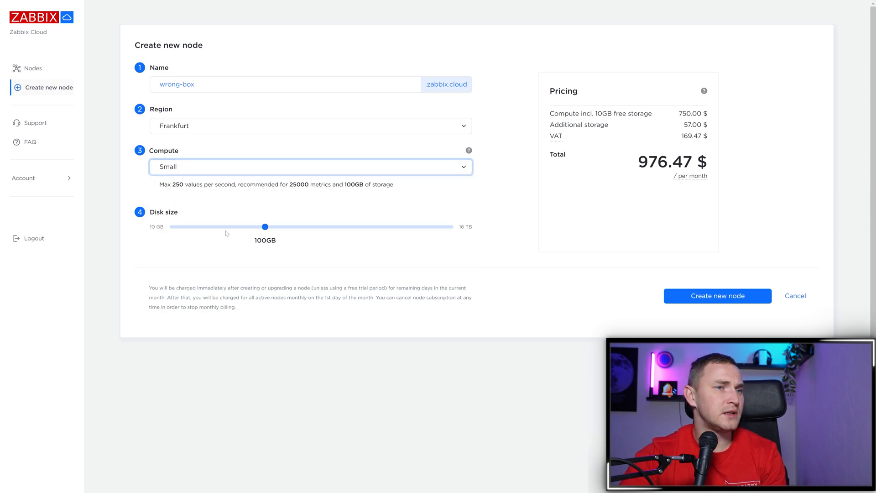
{"action": "left_click", "coordinate": [312, 166]}
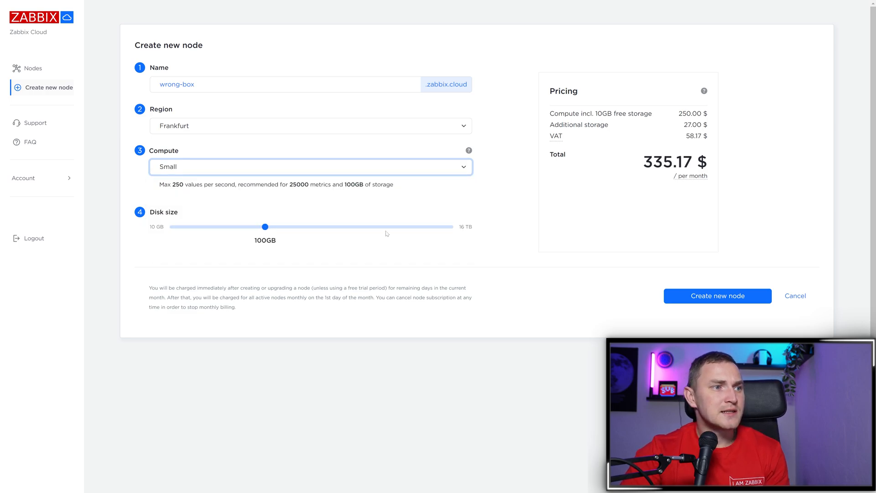
- Switch to Medium compute and price disk sizes of 1.5TB, 25GB, 300GB and 6TB
{"action": "left_click", "coordinate": [310, 167]}
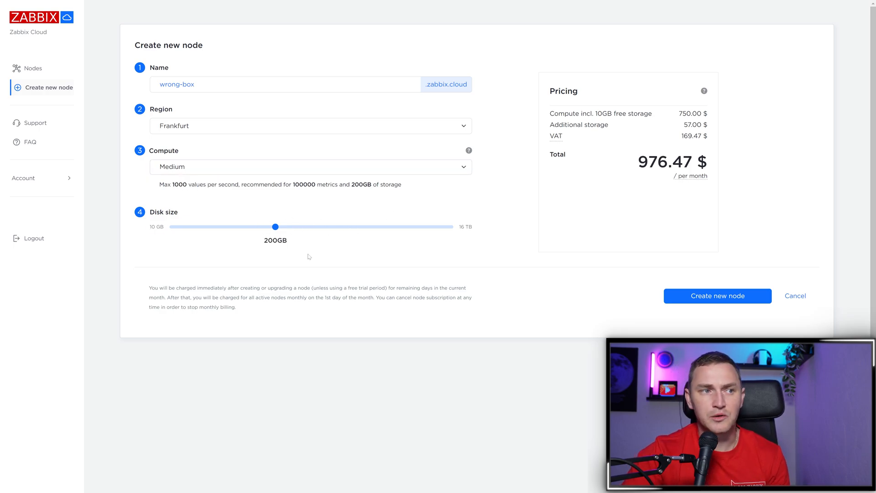
{"action": "mouse_move", "coordinate": [288, 251]}
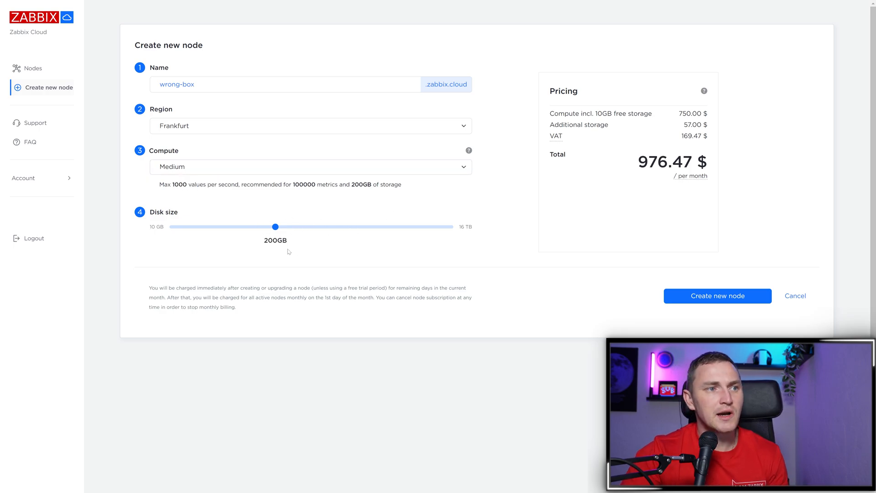
{"action": "double_click", "coordinate": [165, 151]}
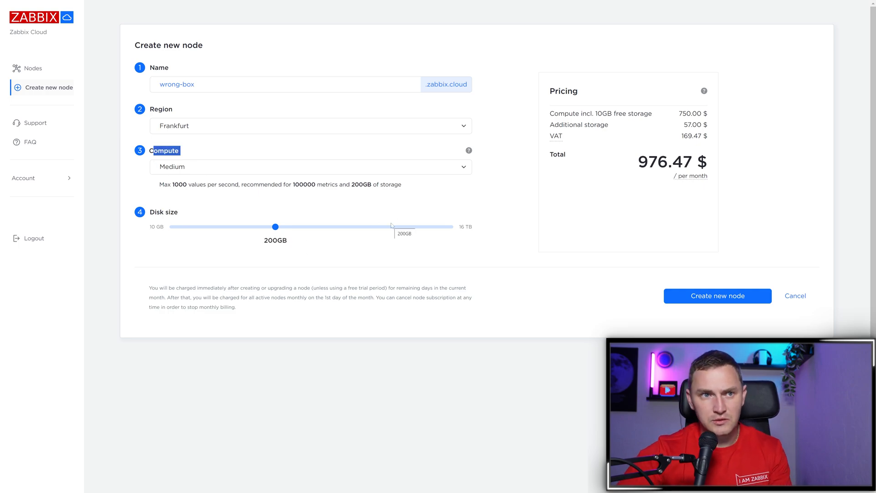
{"action": "mouse_move", "coordinate": [282, 232]}
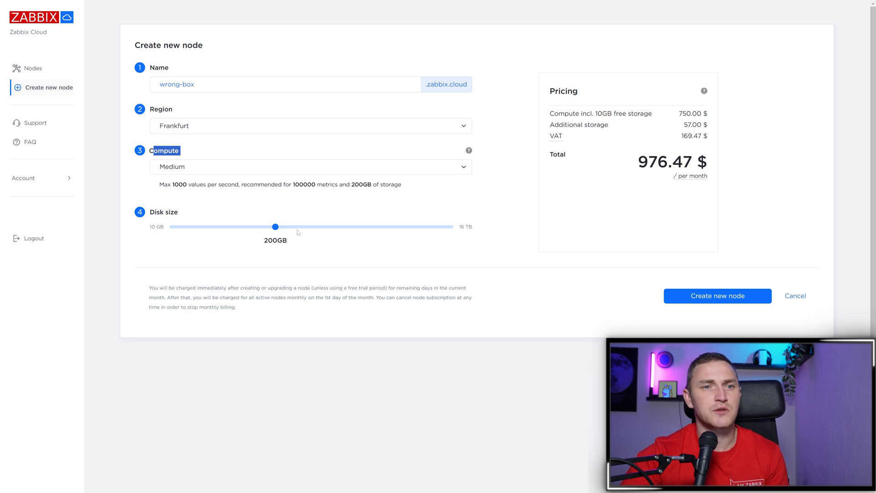
{"action": "mouse_move", "coordinate": [328, 235]}
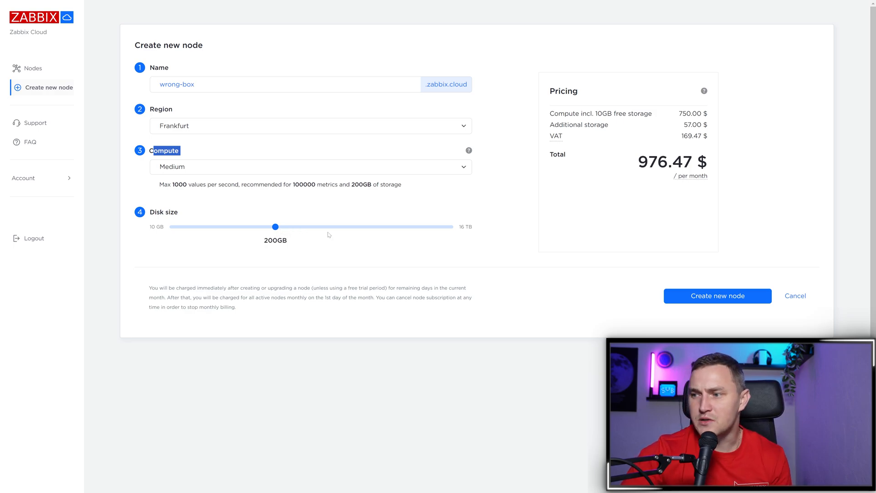
{"action": "left_click_drag", "start_coordinate": [274, 226], "coordinate": [360, 234]}
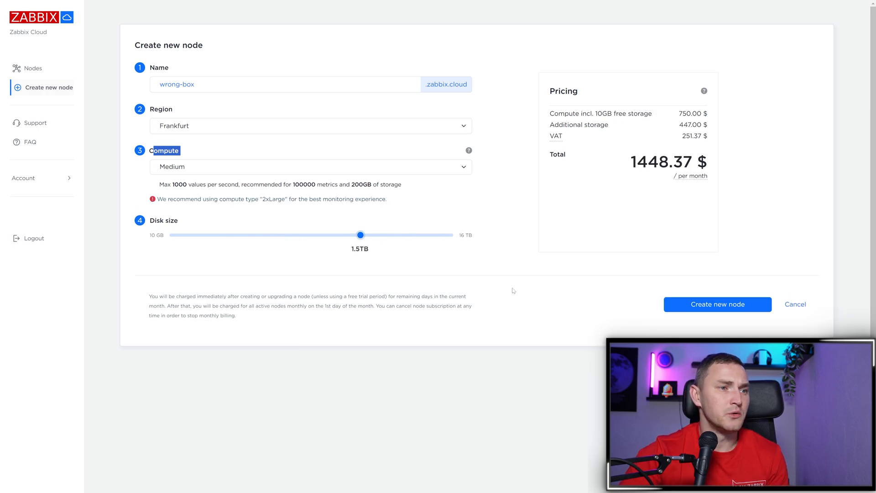
{"action": "mouse_move", "coordinate": [465, 298]}
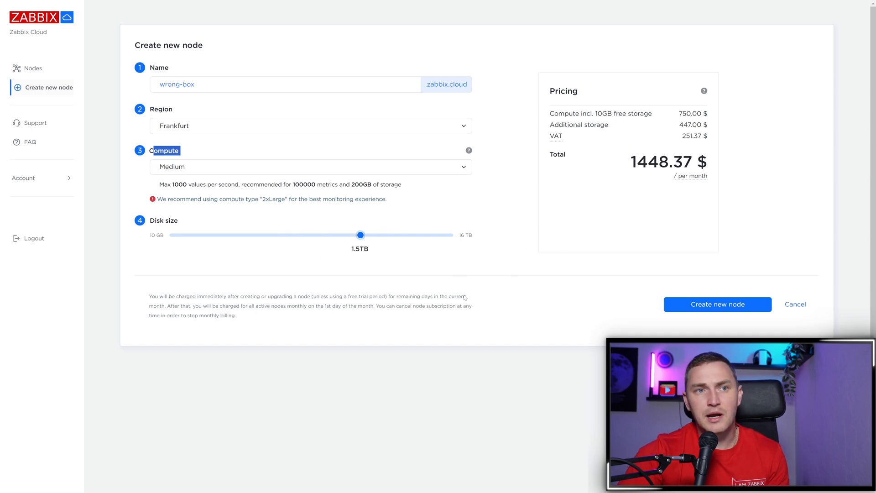
{"action": "mouse_move", "coordinate": [422, 235]}
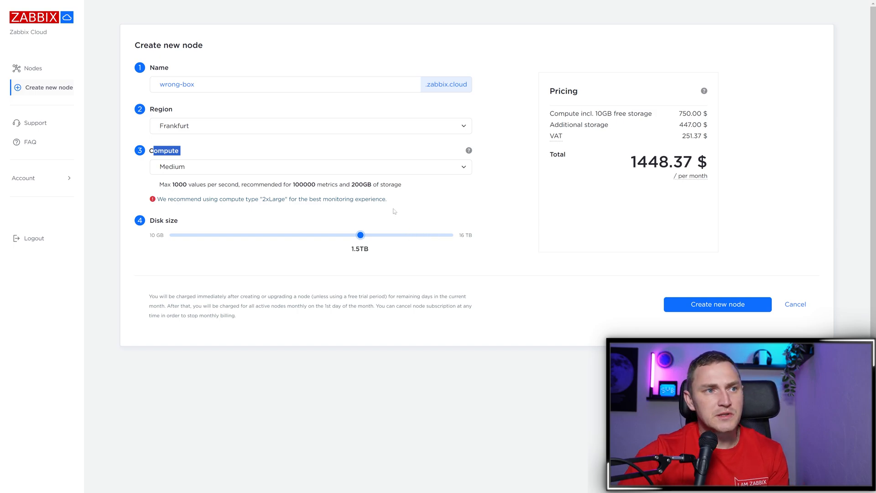
{"action": "left_click_drag", "start_coordinate": [361, 235], "coordinate": [187, 227]}
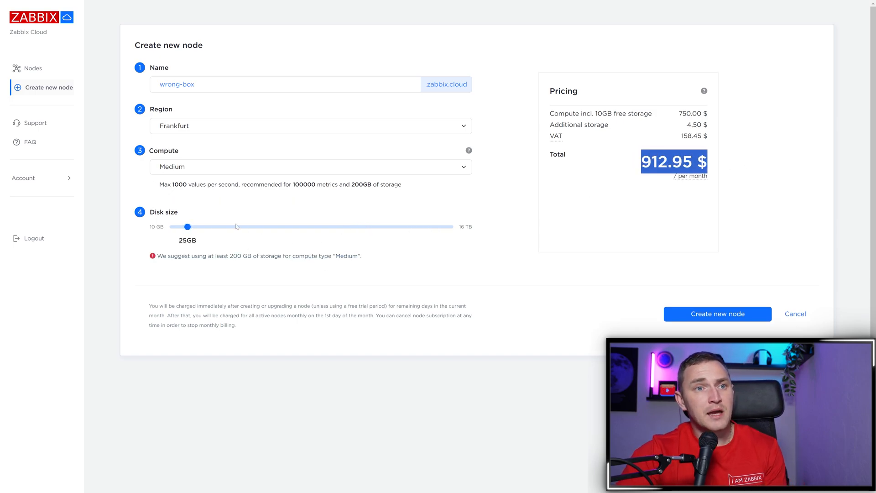
{"action": "left_click_drag", "start_coordinate": [186, 226], "coordinate": [283, 226]}
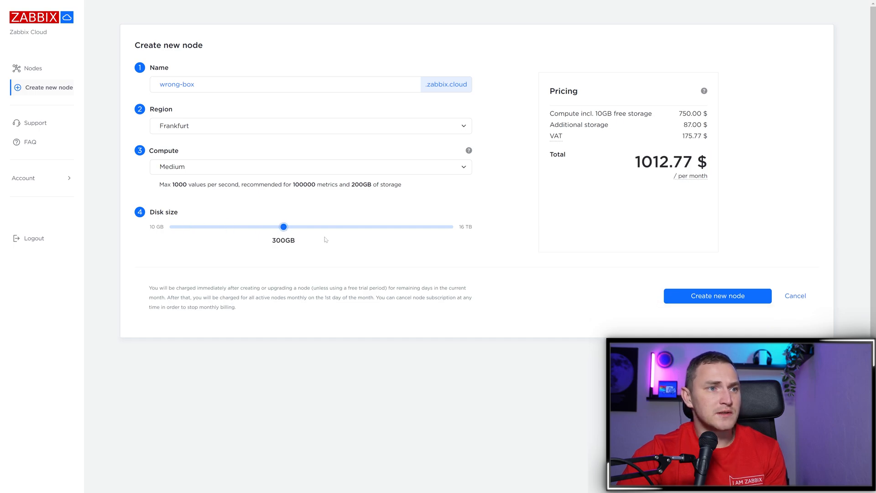
{"action": "left_click_drag", "start_coordinate": [283, 227], "coordinate": [390, 235]}
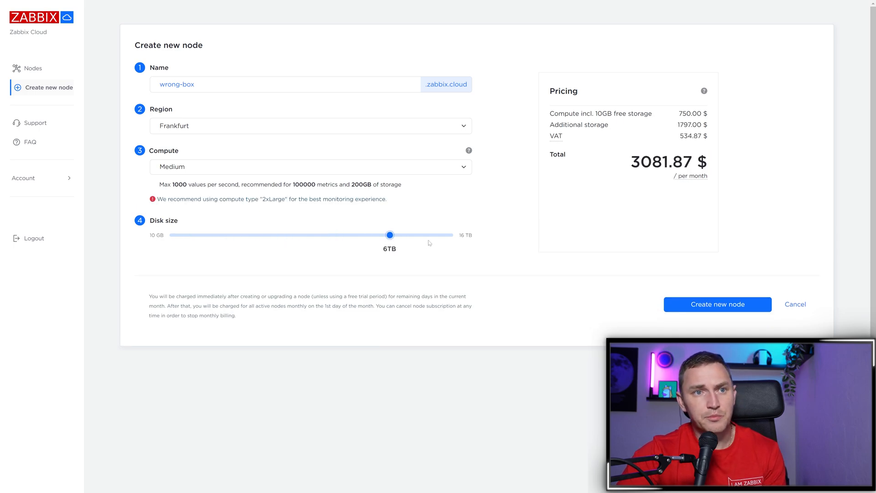
{"action": "left_click_drag", "start_coordinate": [390, 235], "coordinate": [430, 234]}
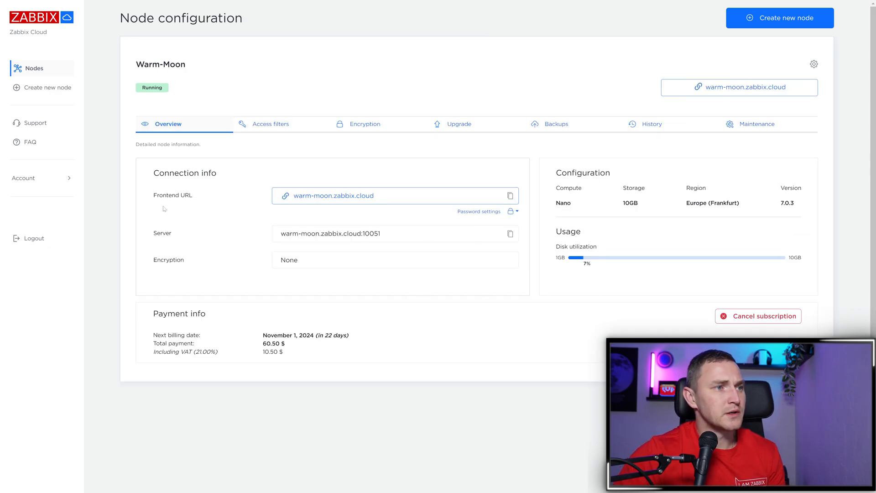
- Show the Main-Part node overview and highlight its Frontend URL and Server address
{"action": "double_click", "coordinate": [333, 195]}
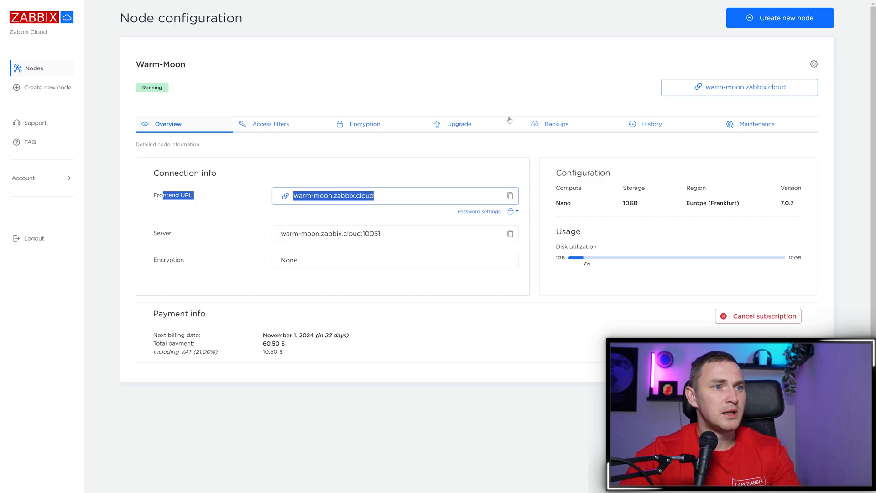
{"action": "left_click", "coordinate": [34, 68]}
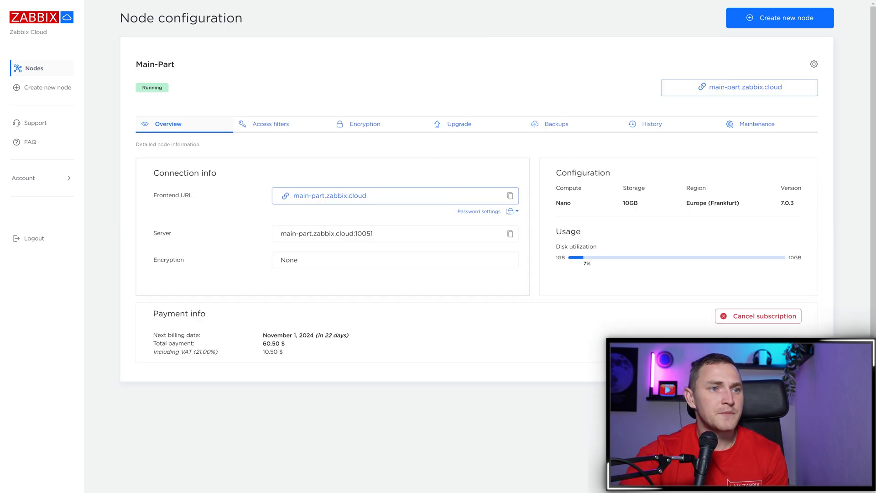
{"action": "left_click", "coordinate": [509, 211]}
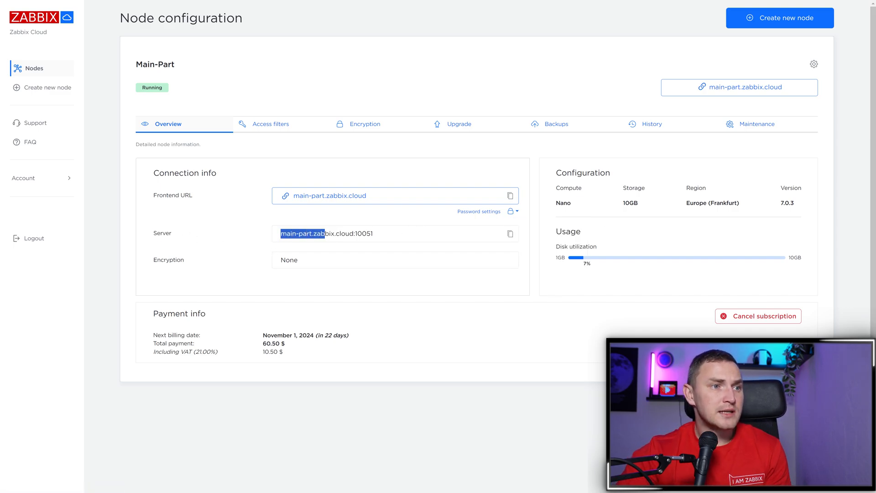
{"action": "mouse_move", "coordinate": [379, 240]}
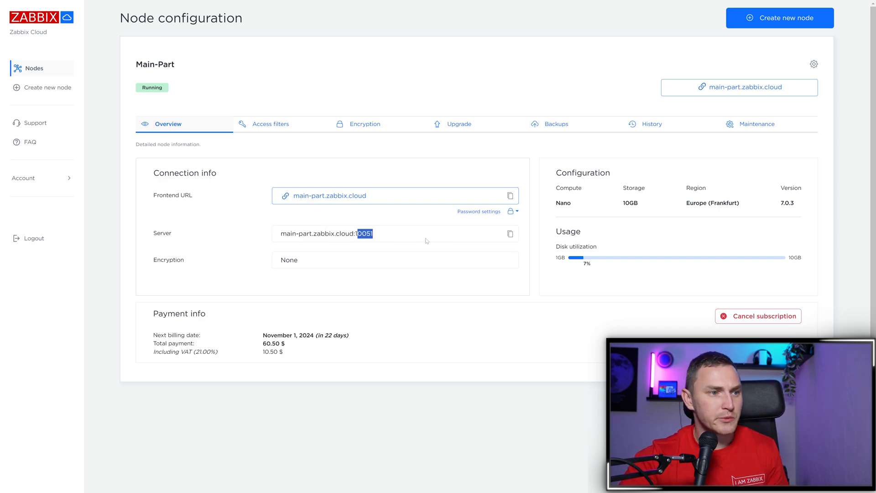
{"action": "mouse_move", "coordinate": [323, 156]}
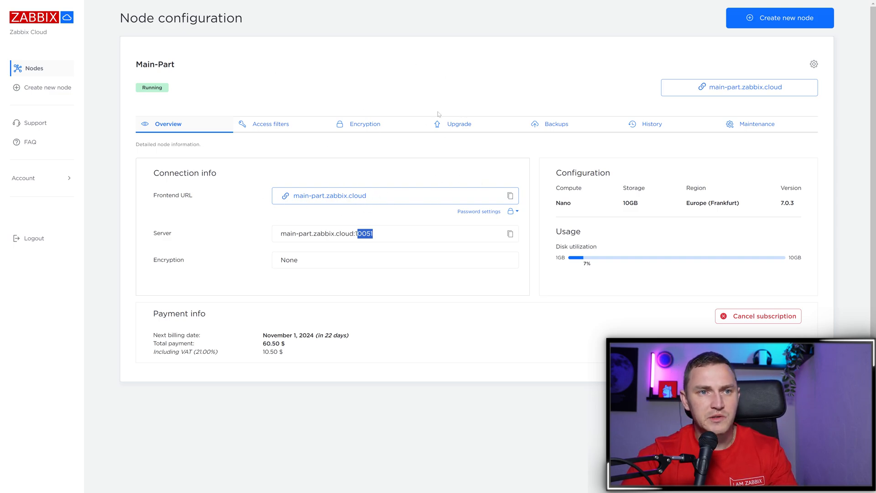
{"action": "mouse_move", "coordinate": [426, 138]}
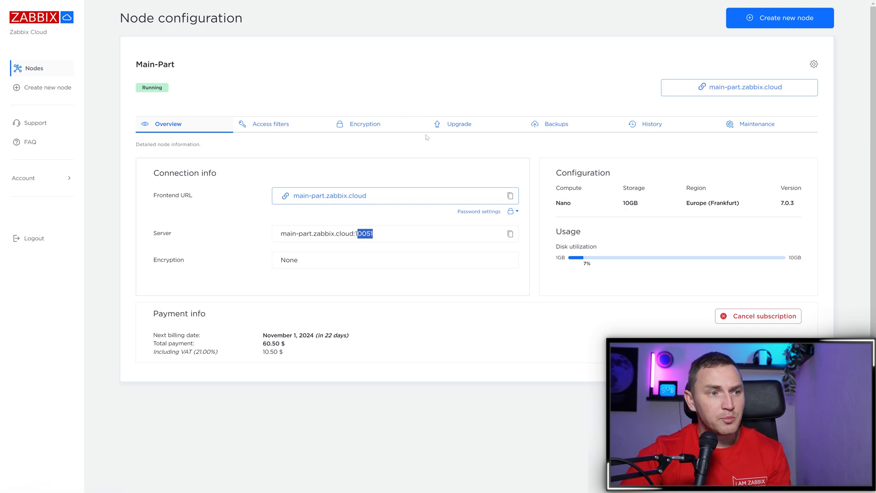
{"action": "mouse_move", "coordinate": [485, 162]}
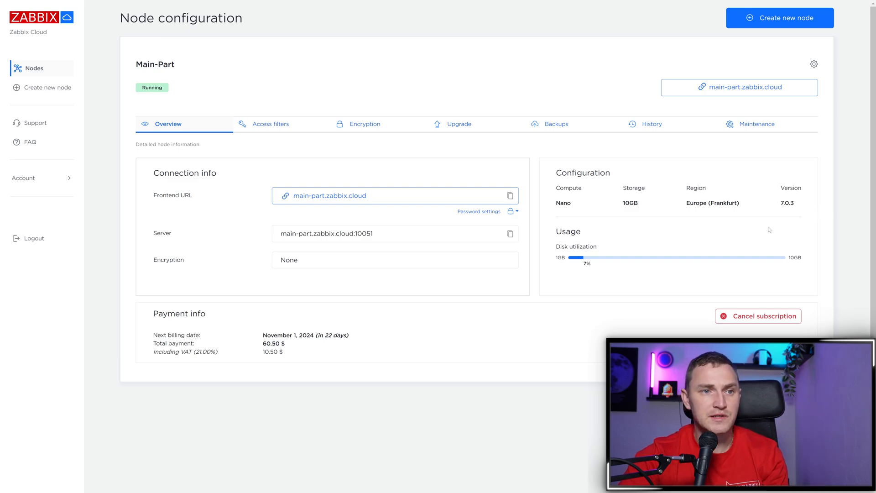
{"action": "left_click_drag", "start_coordinate": [556, 246], "coordinate": [589, 264]}
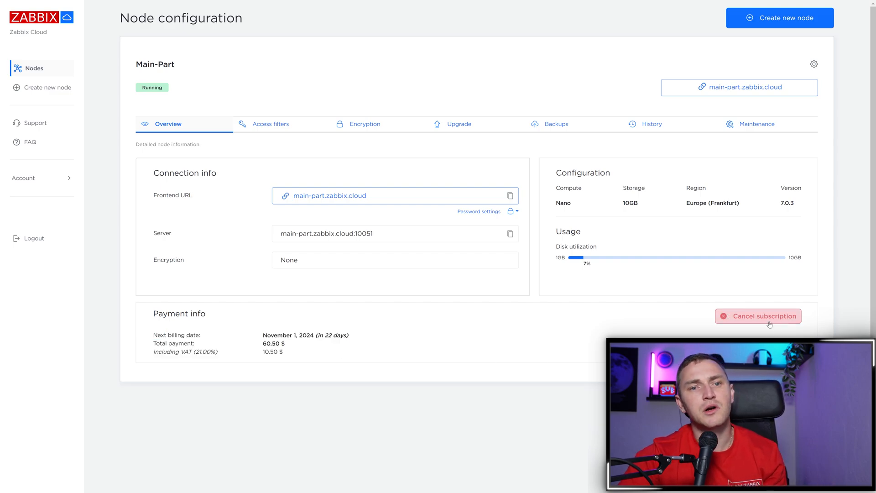
{"action": "left_click_drag", "start_coordinate": [153, 335], "coordinate": [283, 351]}
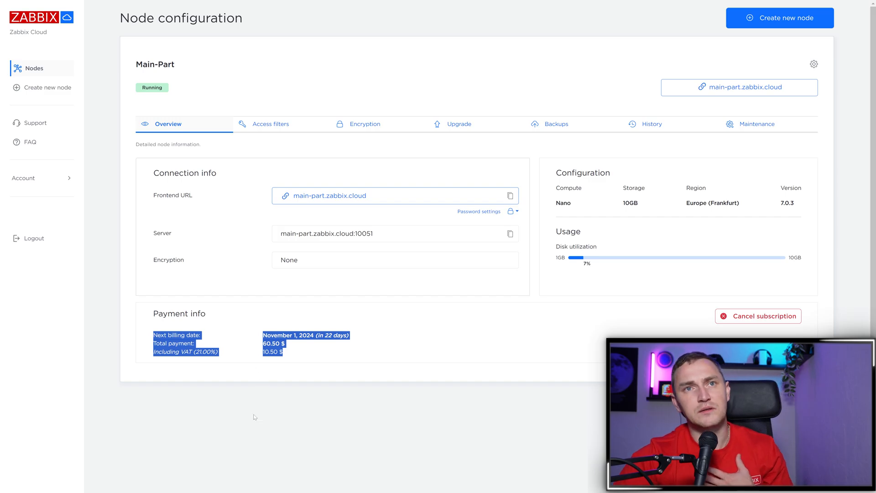
{"action": "scroll", "scroll_direction": "down", "scroll_amount": 3}
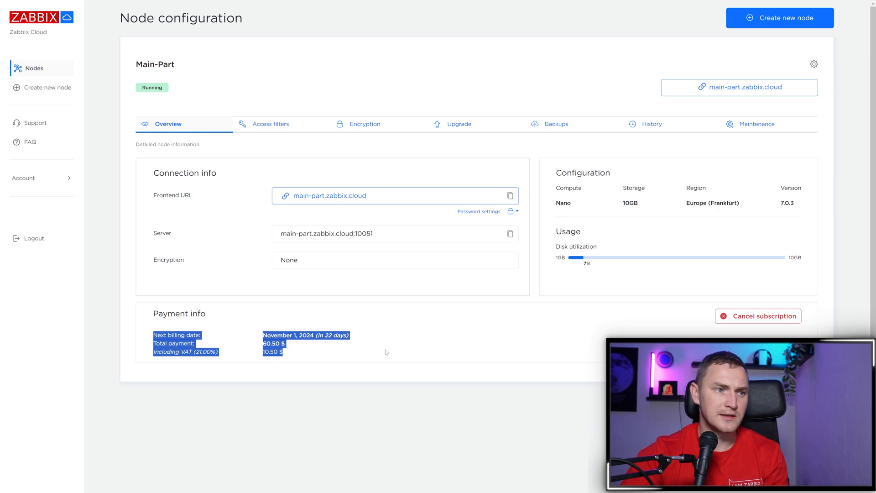
{"action": "mouse_move", "coordinate": [567, 357]}
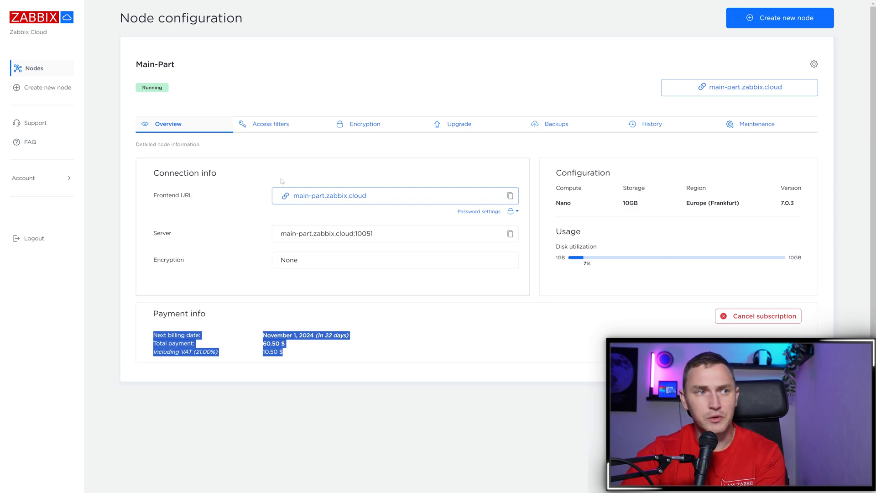
- Review Main-Part's access filters, then choose certificate-based encryption showing certificate and key fields
{"action": "left_click", "coordinate": [271, 123]}
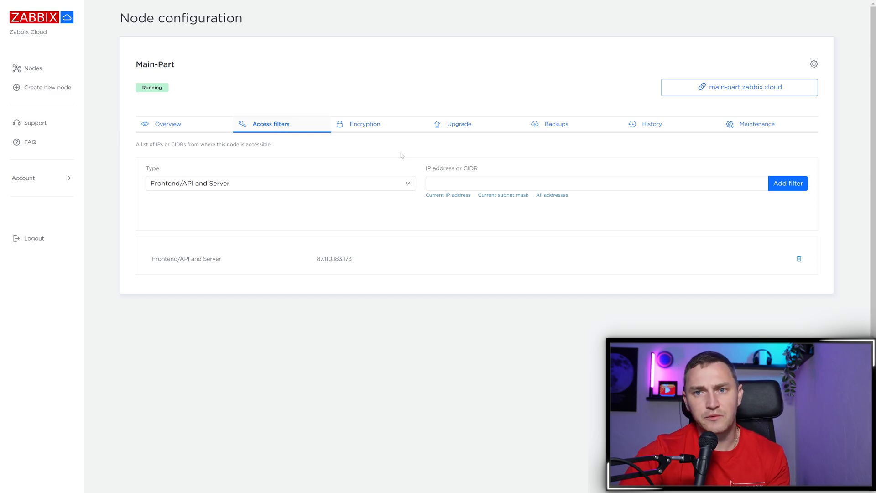
{"action": "mouse_move", "coordinate": [364, 144]}
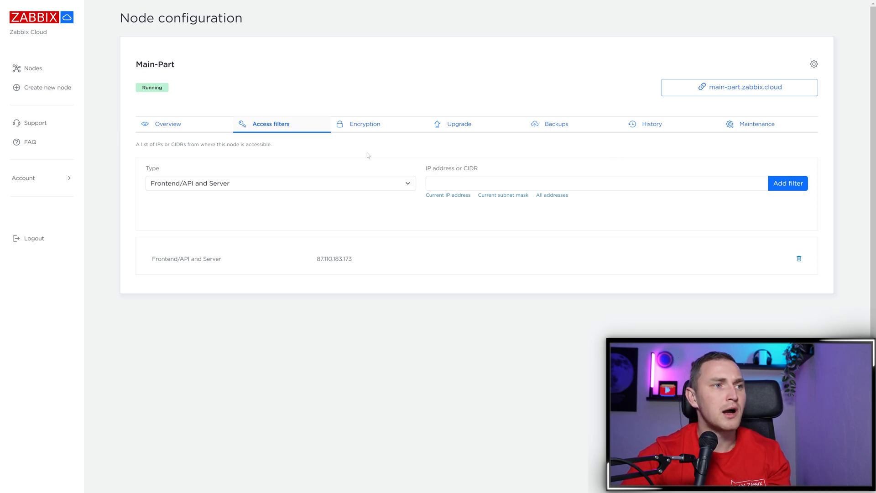
{"action": "mouse_move", "coordinate": [489, 97]}
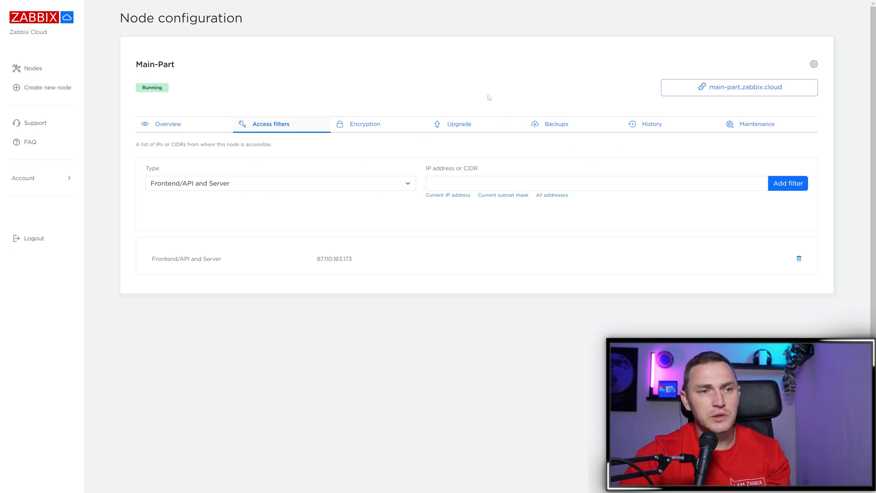
{"action": "left_click", "coordinate": [364, 124]}
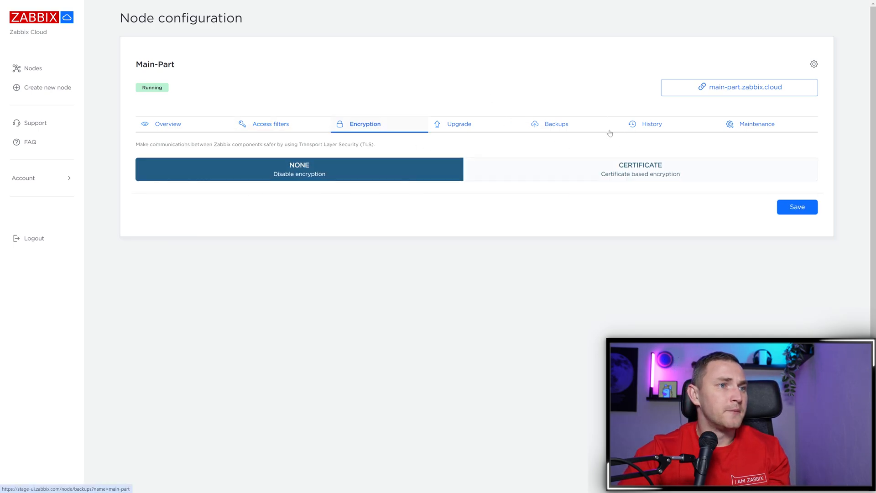
{"action": "left_click", "coordinate": [640, 169]}
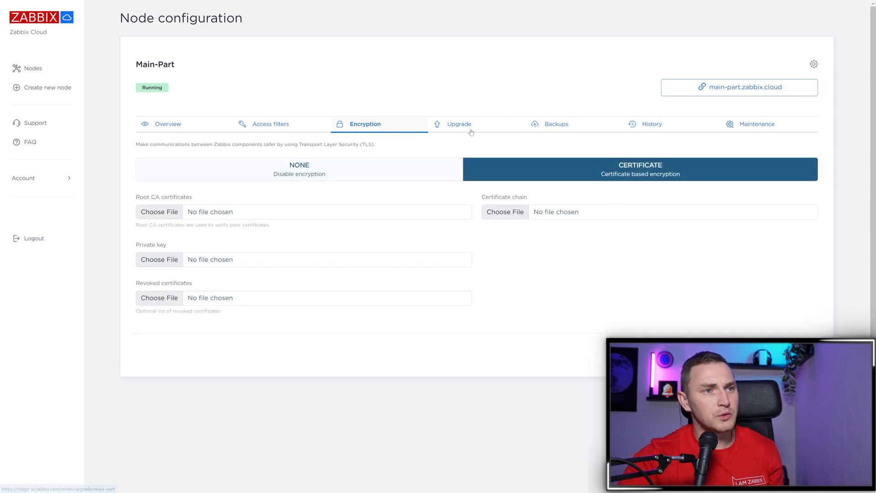
- Set Main-Part's upgrade to a new compute tier with storage increase, showing 135.52 $ monthly
{"action": "left_click", "coordinate": [459, 123]}
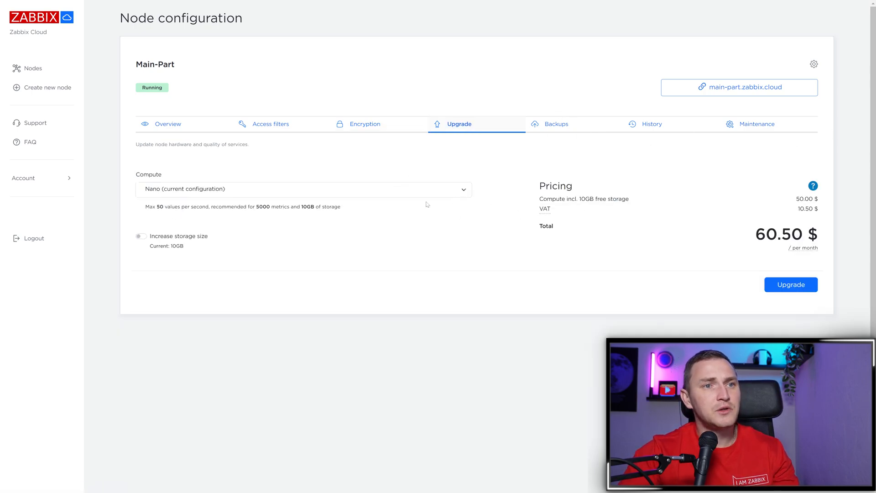
{"action": "mouse_move", "coordinate": [298, 187]}
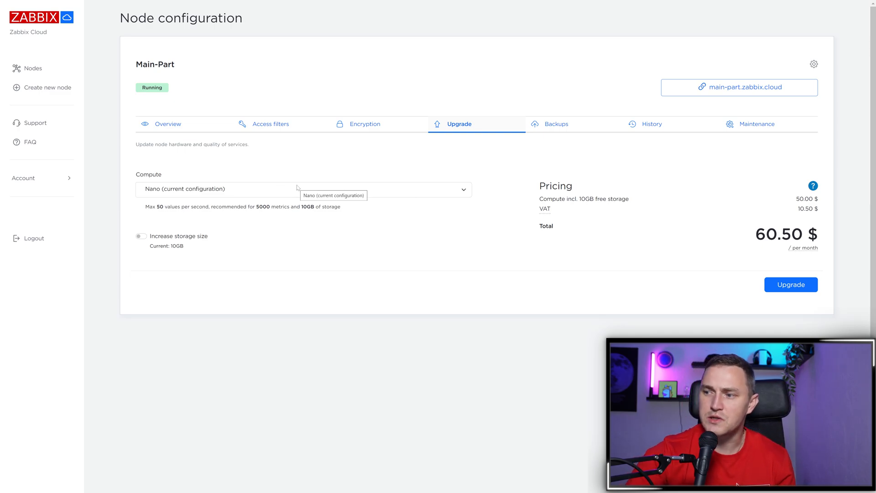
{"action": "left_click", "coordinate": [303, 189]}
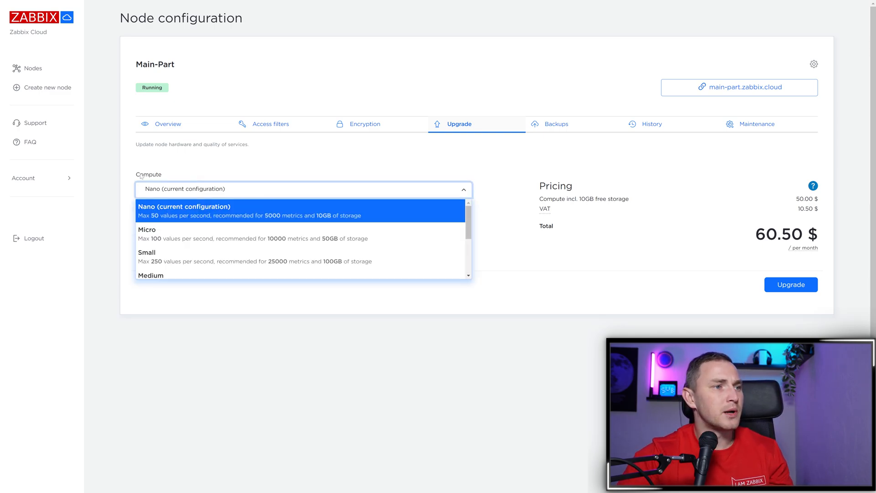
{"action": "left_click", "coordinate": [150, 275]}
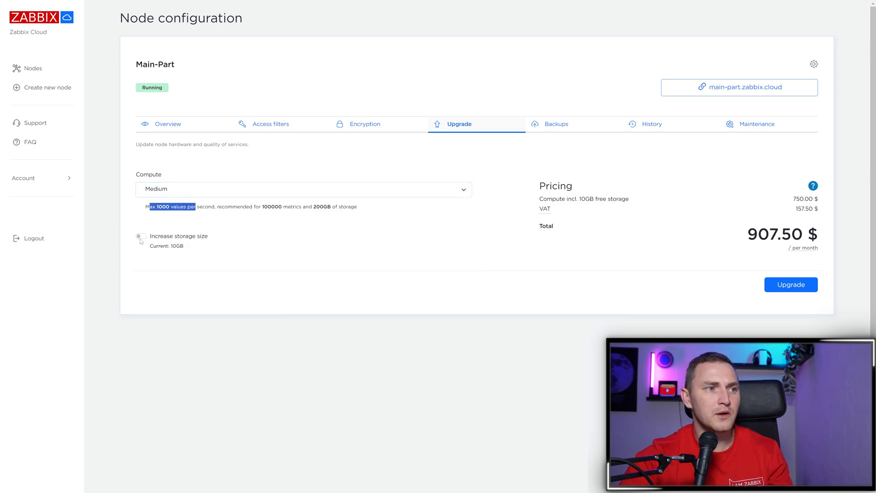
{"action": "left_click", "coordinate": [141, 235]}
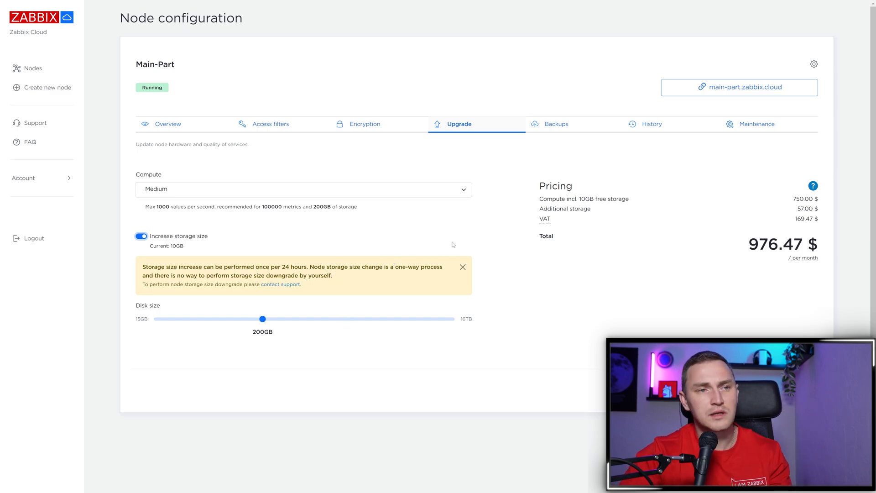
{"action": "mouse_move", "coordinate": [472, 115]}
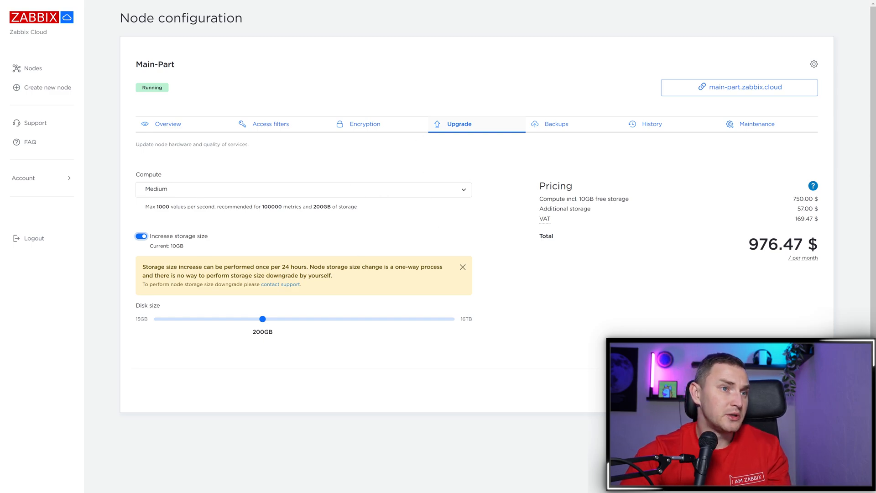
{"action": "left_click", "coordinate": [303, 189]}
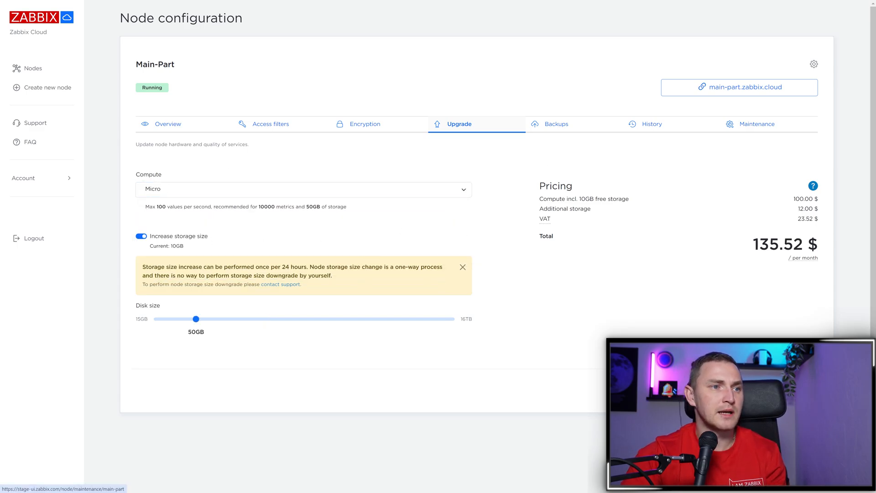
- Review Main-Part's manual 10GB backup storage, then switch to its history storage periods
{"action": "left_click", "coordinate": [556, 123]}
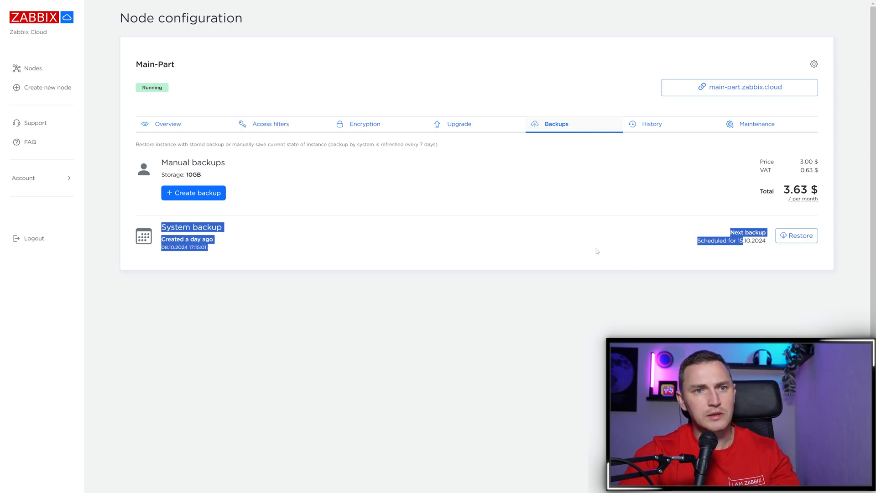
{"action": "mouse_move", "coordinate": [320, 250]}
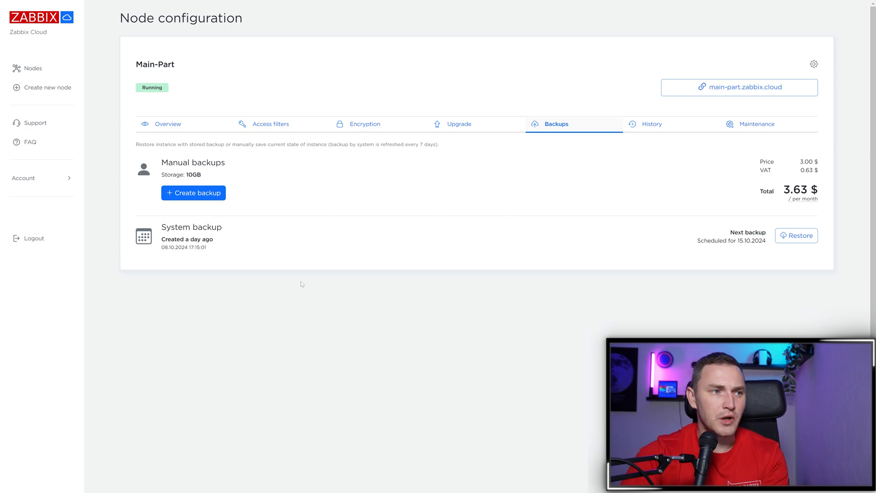
{"action": "left_click_drag", "start_coordinate": [160, 228], "coordinate": [208, 248]}
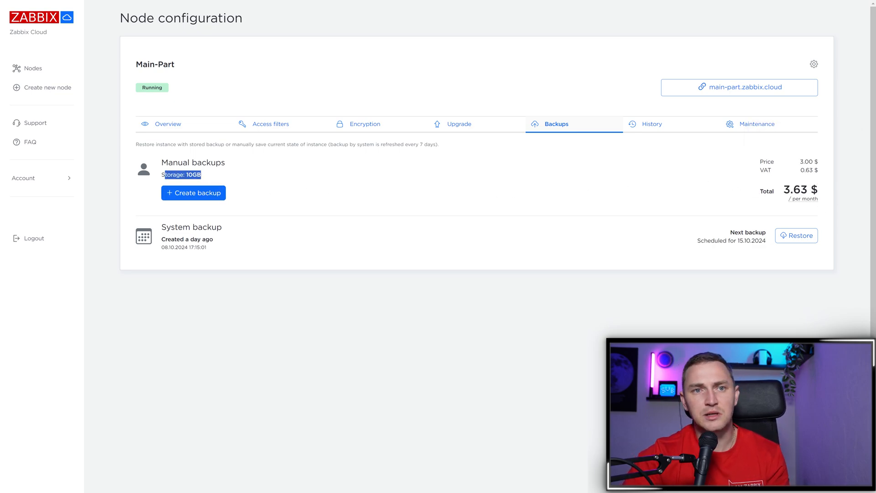
{"action": "mouse_move", "coordinate": [406, 172]}
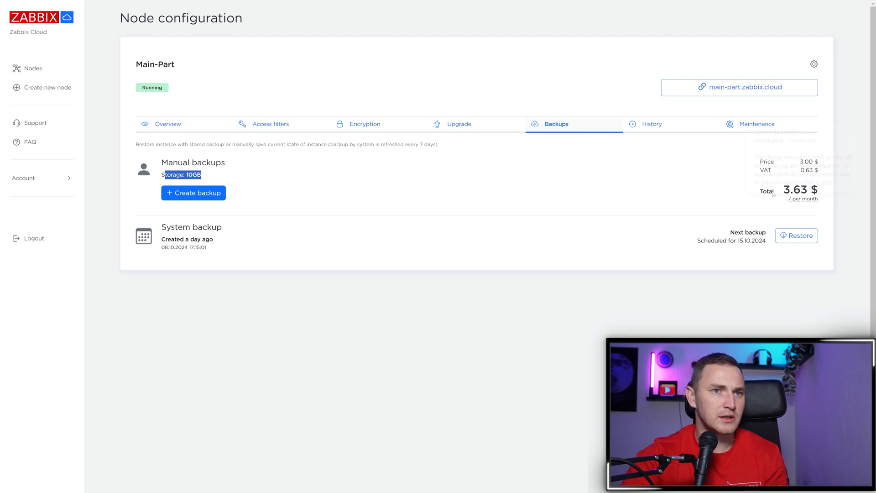
{"action": "left_click", "coordinate": [651, 123]}
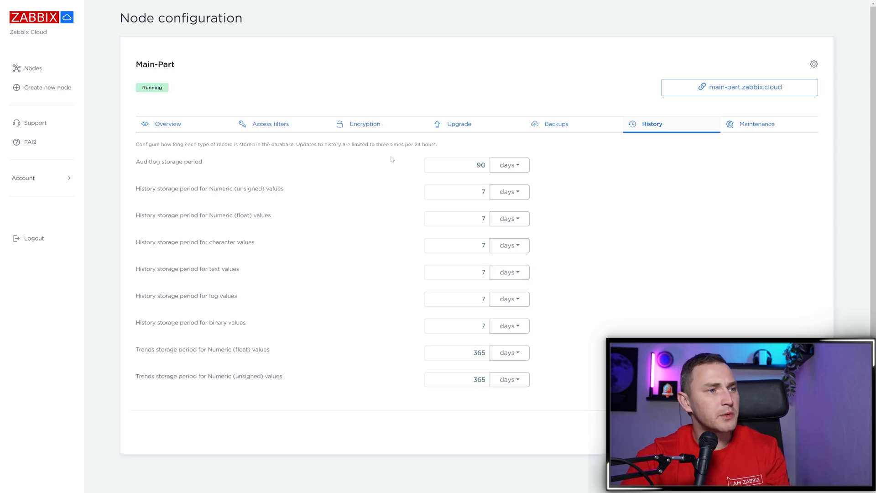
{"action": "mouse_move", "coordinate": [744, 129]}
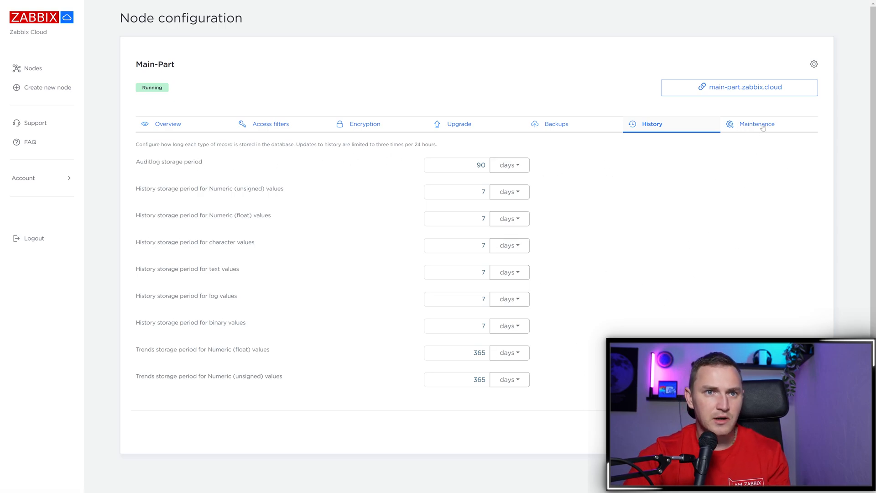
- Show Main-Part's maintenance schedule with Monday 00:00–01:00 in Europe/Riga time
{"action": "left_click", "coordinate": [758, 123]}
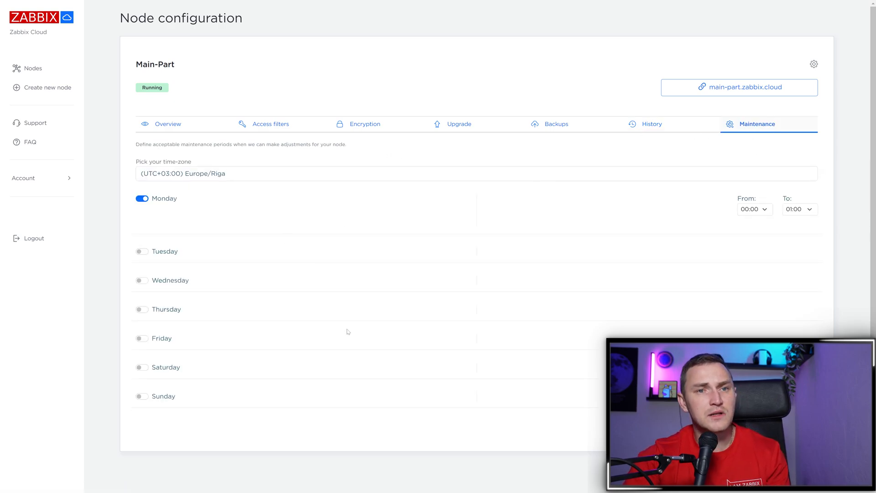
{"action": "mouse_move", "coordinate": [360, 284]}
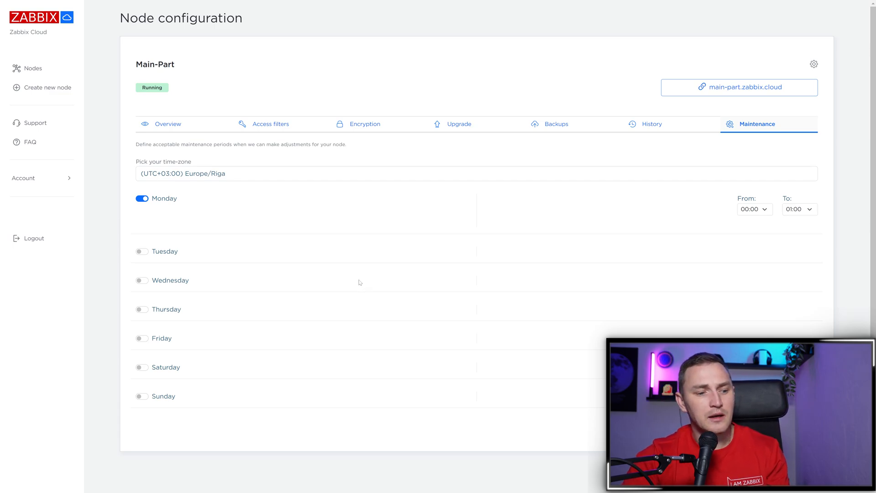
{"action": "mouse_move", "coordinate": [377, 384]}
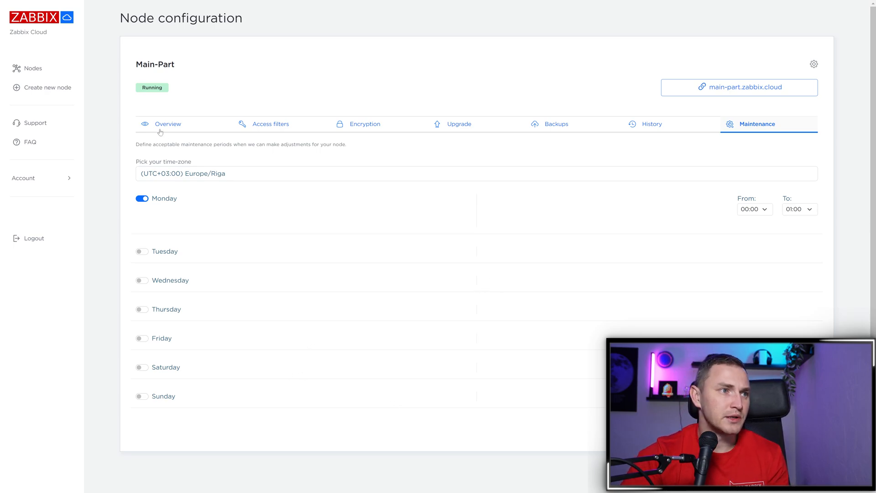
- Return to Main-Part's overview with connection info, Nano configuration and payment details
{"action": "left_click", "coordinate": [168, 123]}
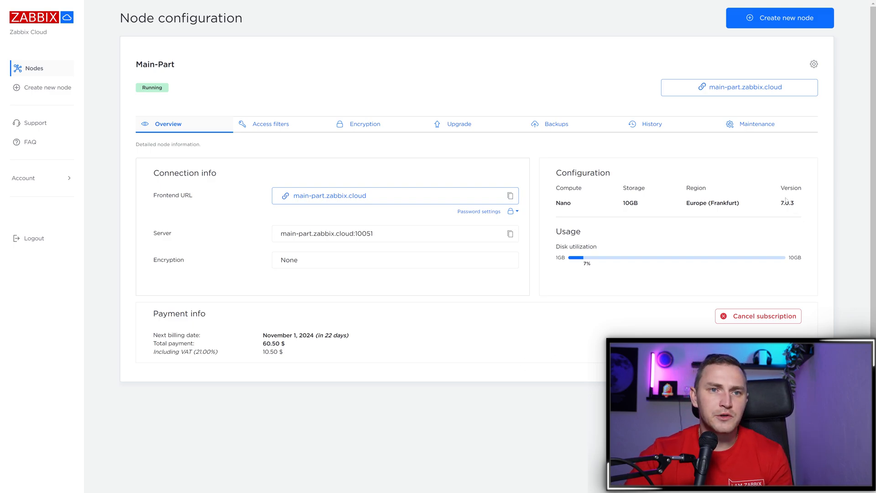
{"action": "mouse_move", "coordinate": [805, 215]}
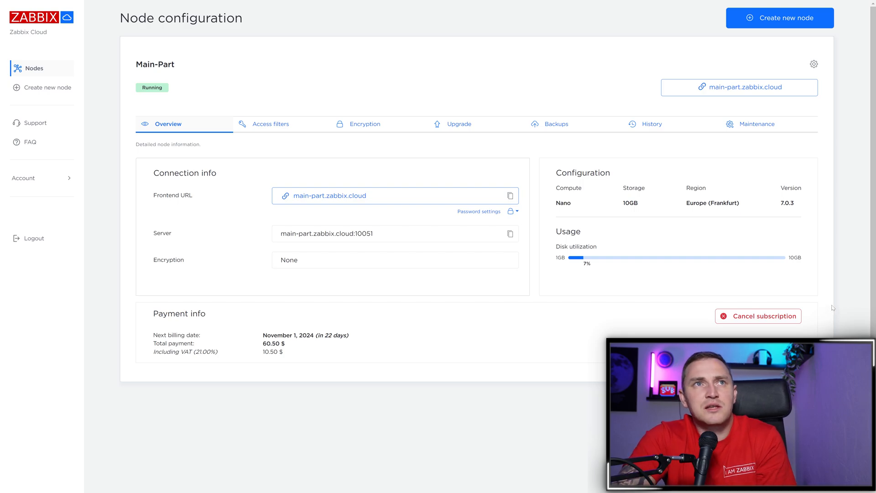
{"action": "mouse_move", "coordinate": [802, 277]}
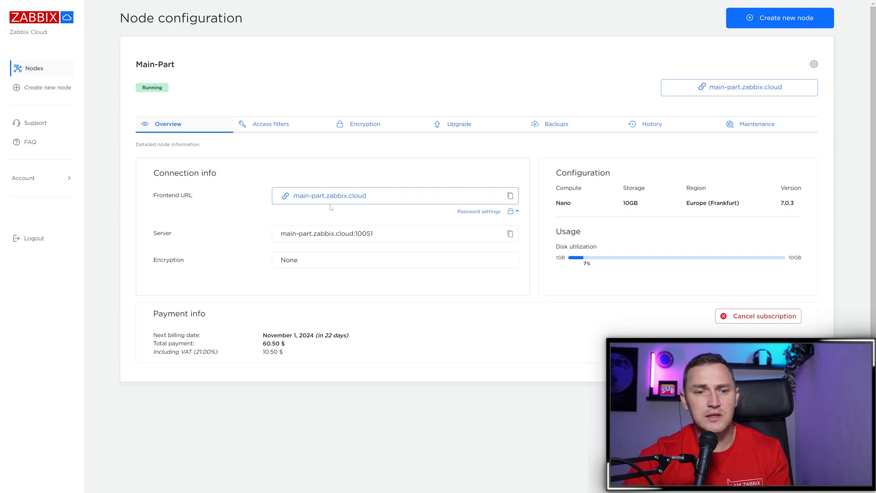
{"action": "mouse_move", "coordinate": [676, 299]}
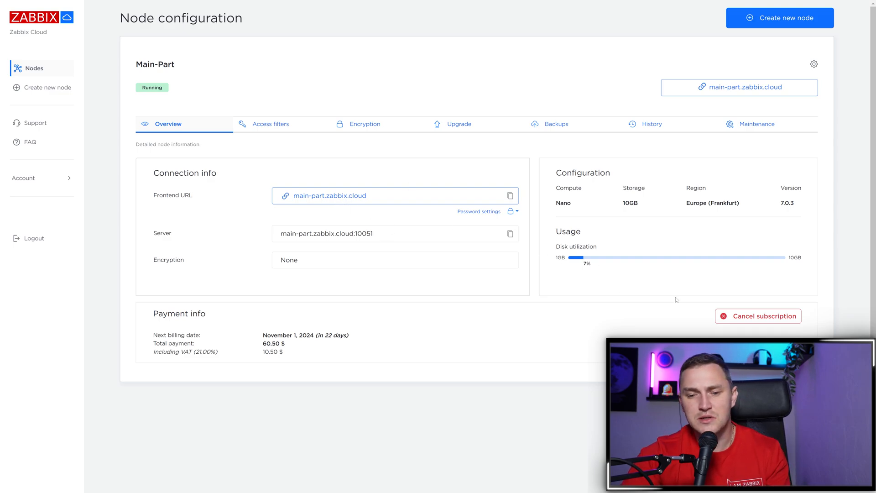
{"action": "mouse_move", "coordinate": [646, 305]}
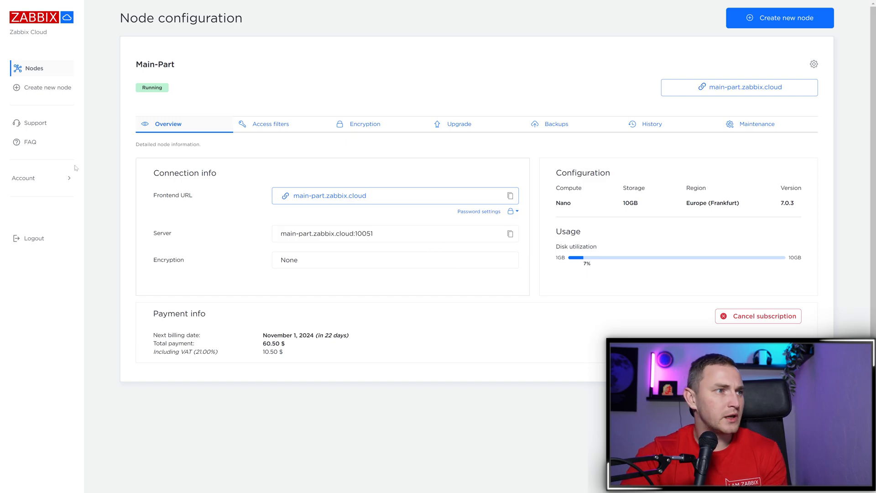
{"action": "mouse_move", "coordinate": [30, 142]}
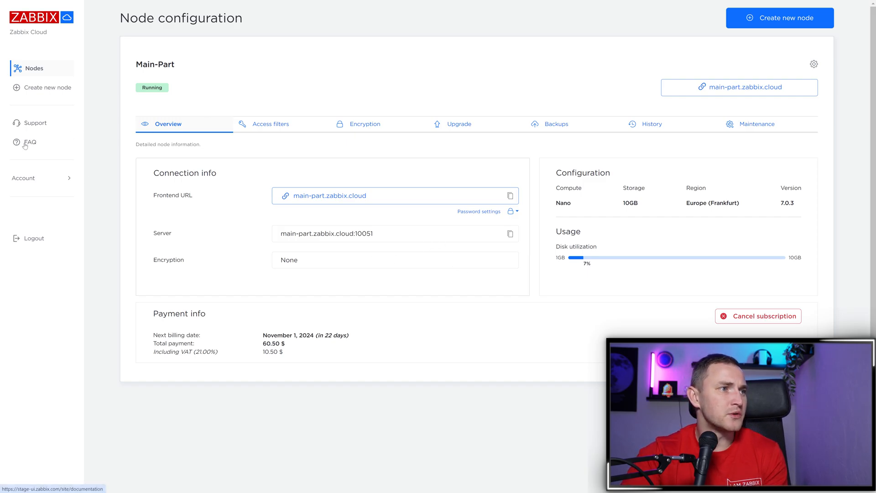
- Browse the Frequently Asked Questions page from the sidebar
{"action": "left_click", "coordinate": [30, 143]}
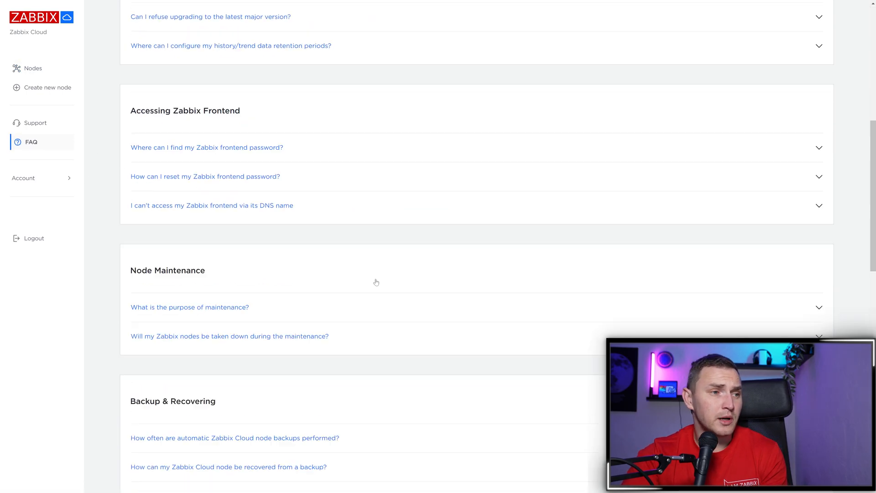
{"action": "scroll", "scroll_direction": "down", "scroll_amount": 3}
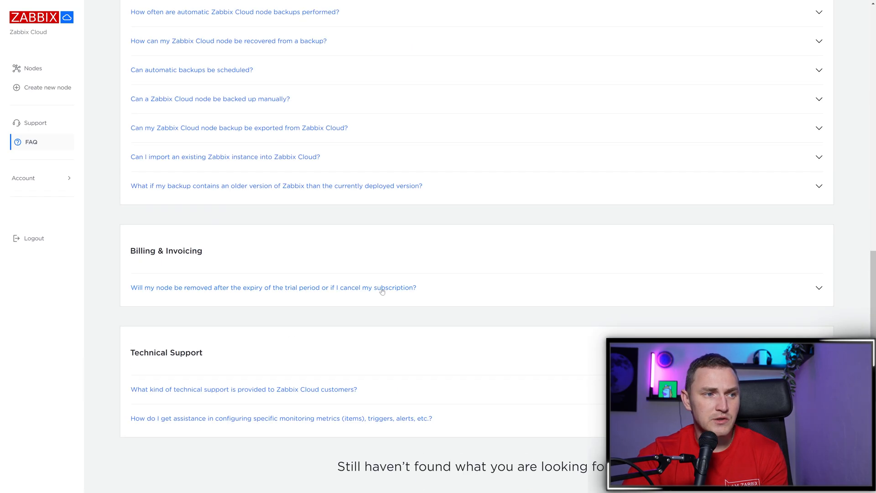
{"action": "scroll", "scroll_direction": "up", "scroll_amount": 3}
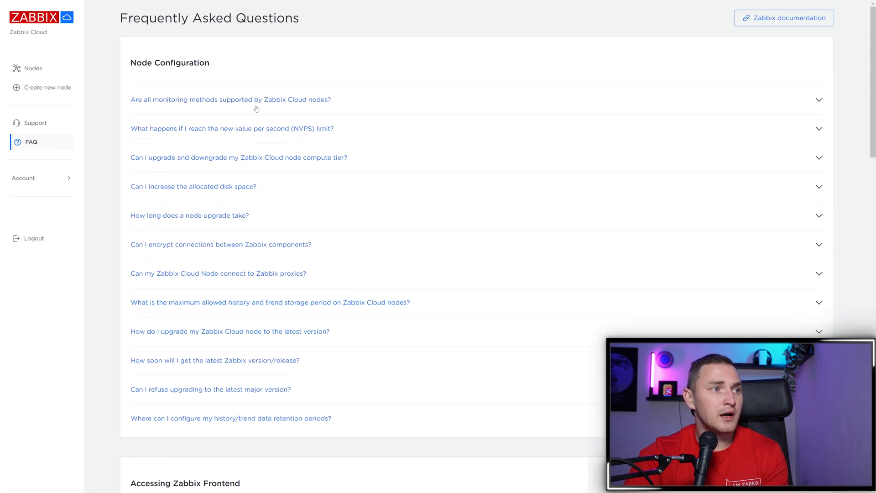
- List all nodes, then start a Create new node form prefilled as good-city, Frankfurt, Nano, 10GB
{"action": "left_click", "coordinate": [33, 68]}
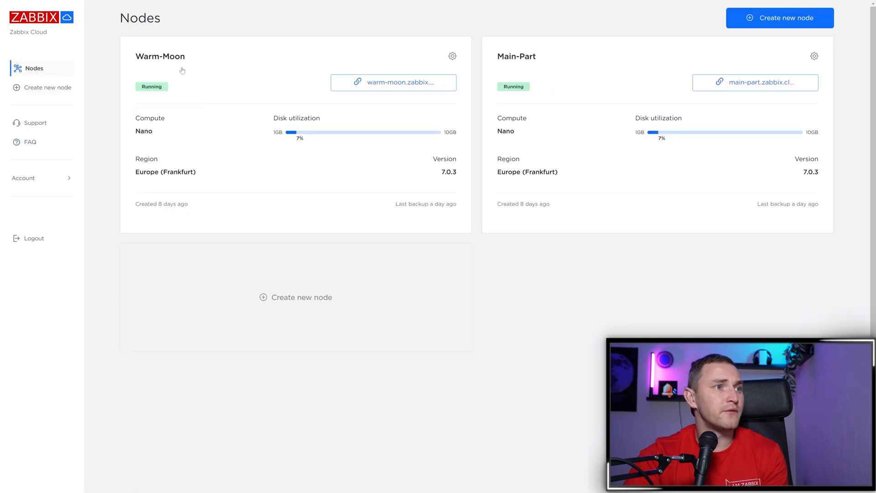
{"action": "mouse_move", "coordinate": [154, 151]}
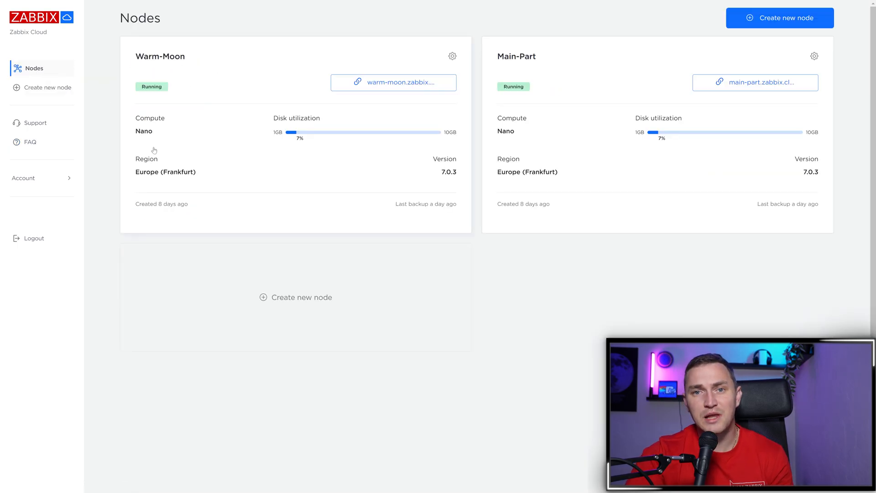
{"action": "mouse_move", "coordinate": [69, 156]}
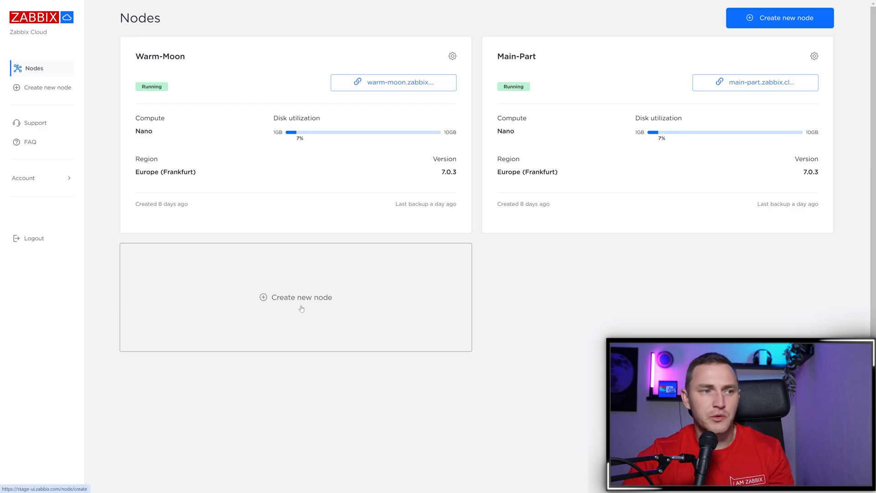
{"action": "left_click", "coordinate": [296, 297]}
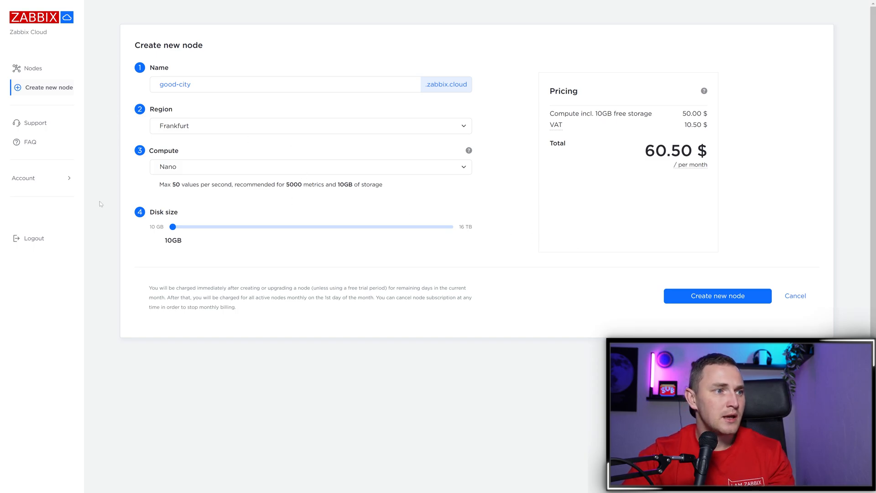
{"action": "mouse_move", "coordinate": [33, 69]}
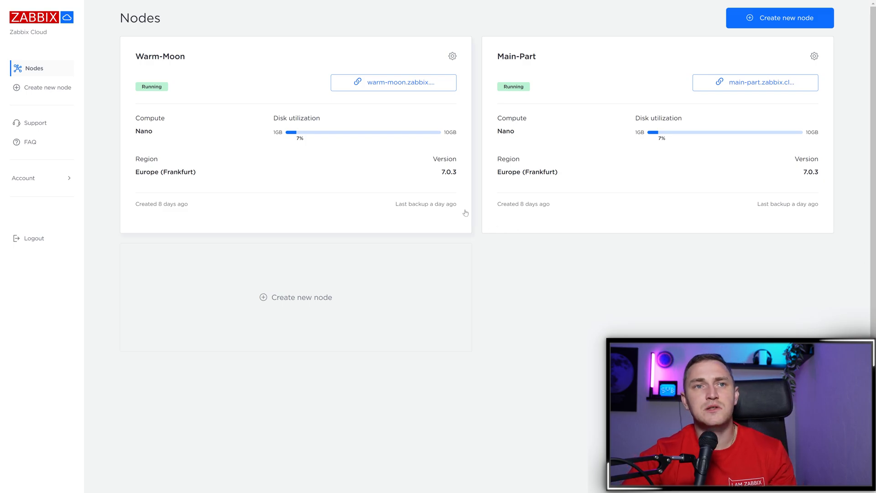
{"action": "mouse_move", "coordinate": [550, 151]}
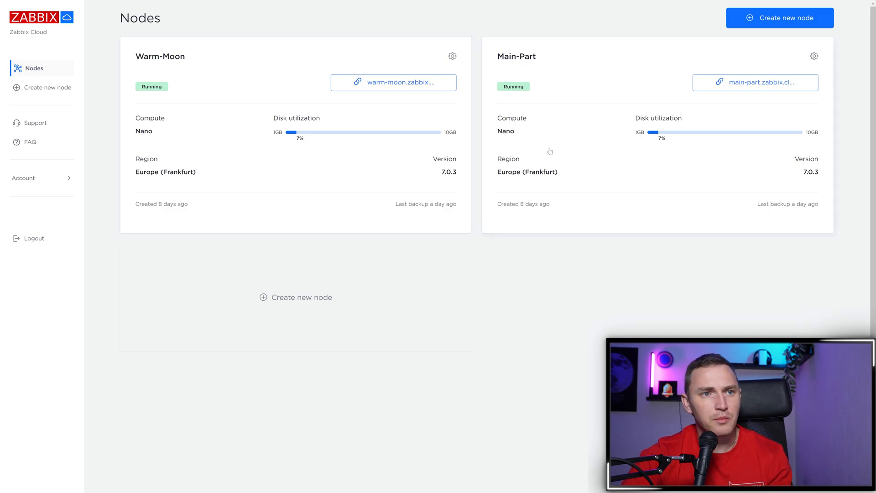
{"action": "mouse_move", "coordinate": [510, 224]}
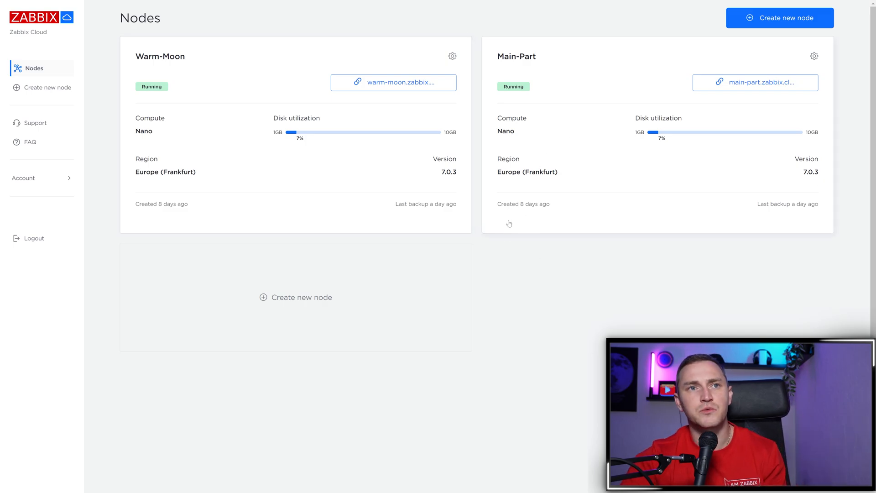
{"action": "mouse_move", "coordinate": [524, 252]}
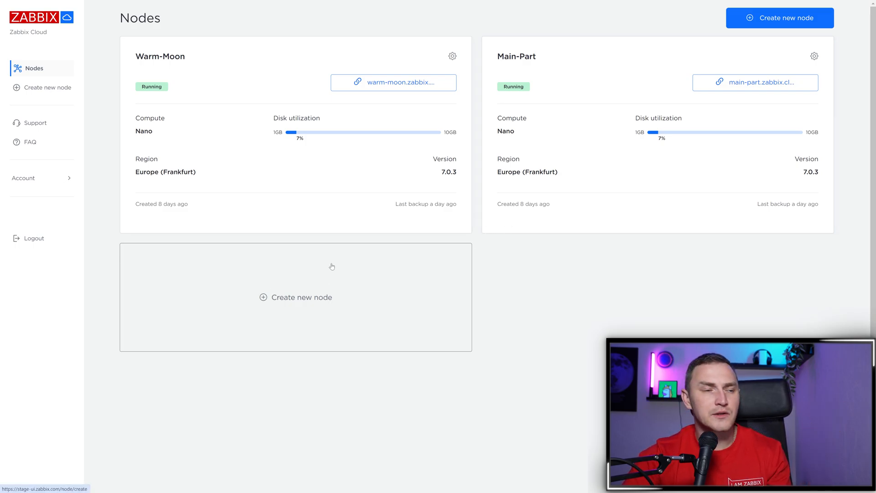
{"action": "mouse_move", "coordinate": [494, 271]}
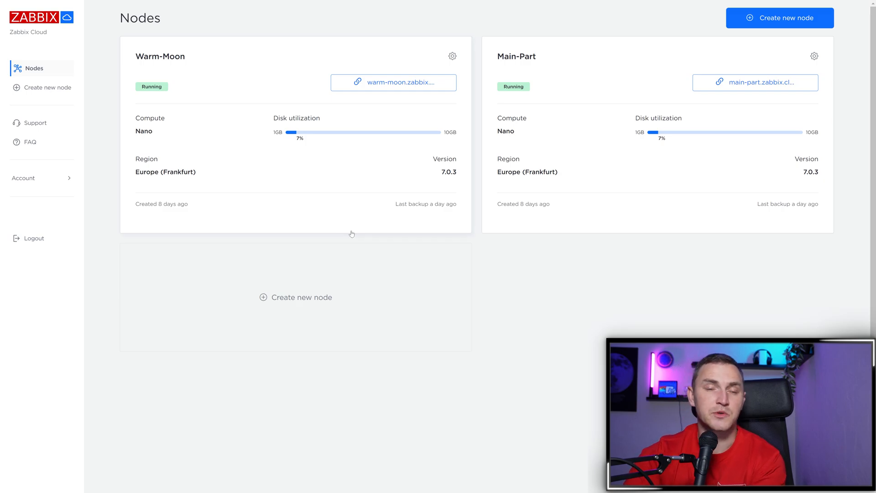
{"action": "mouse_move", "coordinate": [368, 232]}
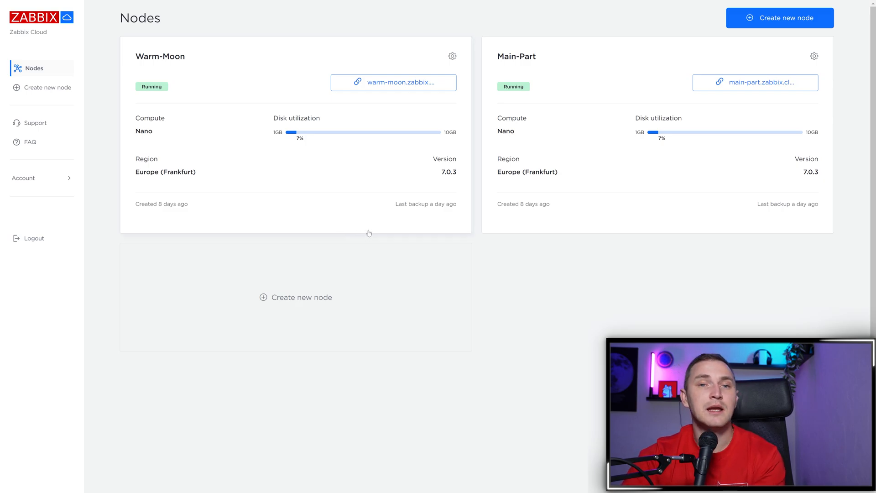